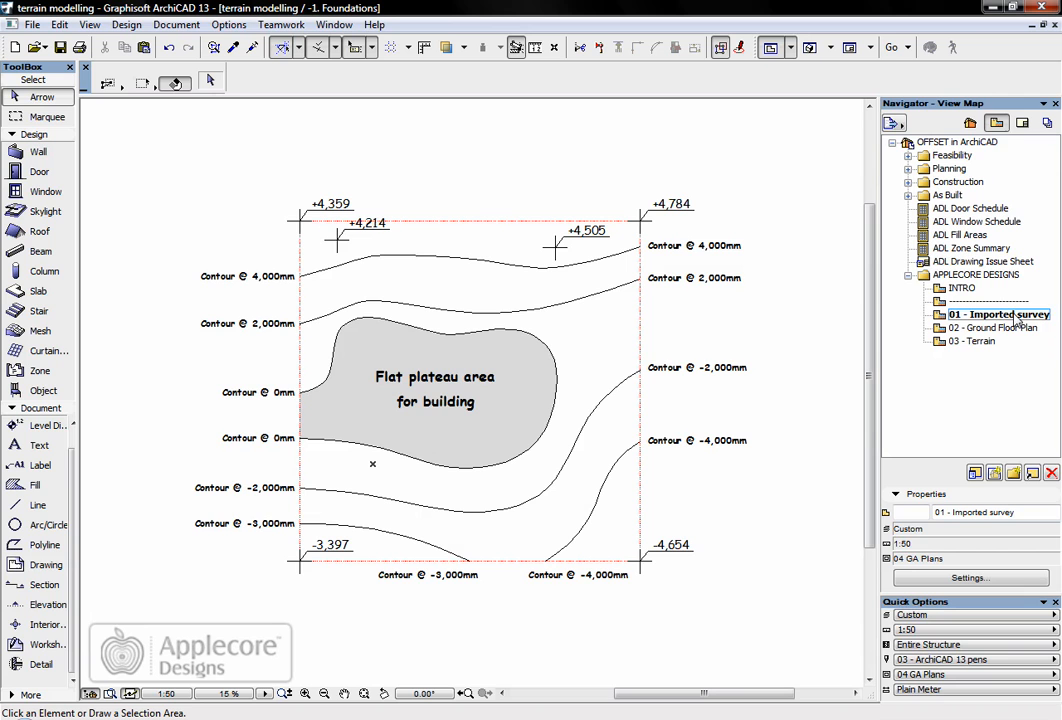
# Step: Preview the house model in 3D before switching to the 03 - Terrain view
pyautogui.click(999, 328)
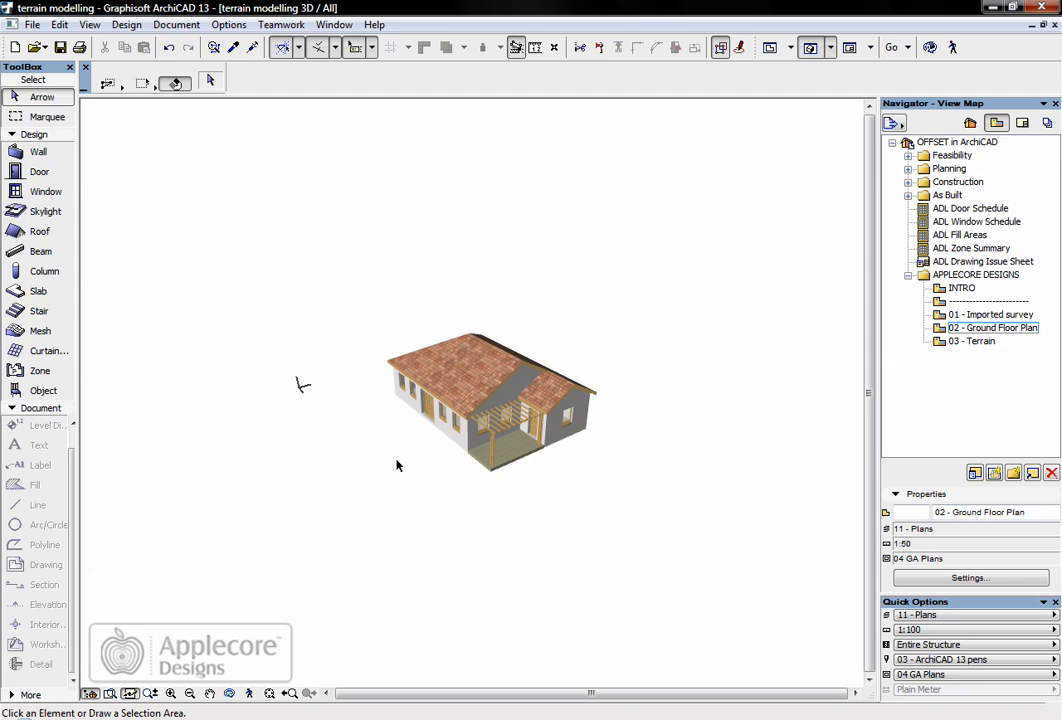
pyautogui.moveTo(748, 344)
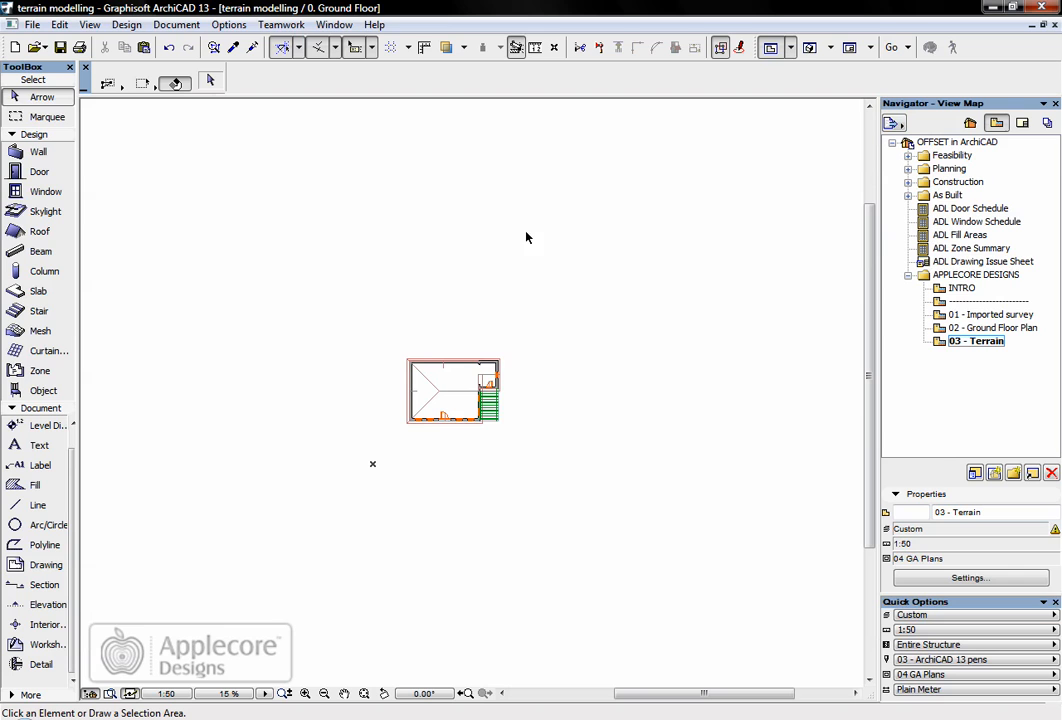
pyautogui.moveTo(435, 523)
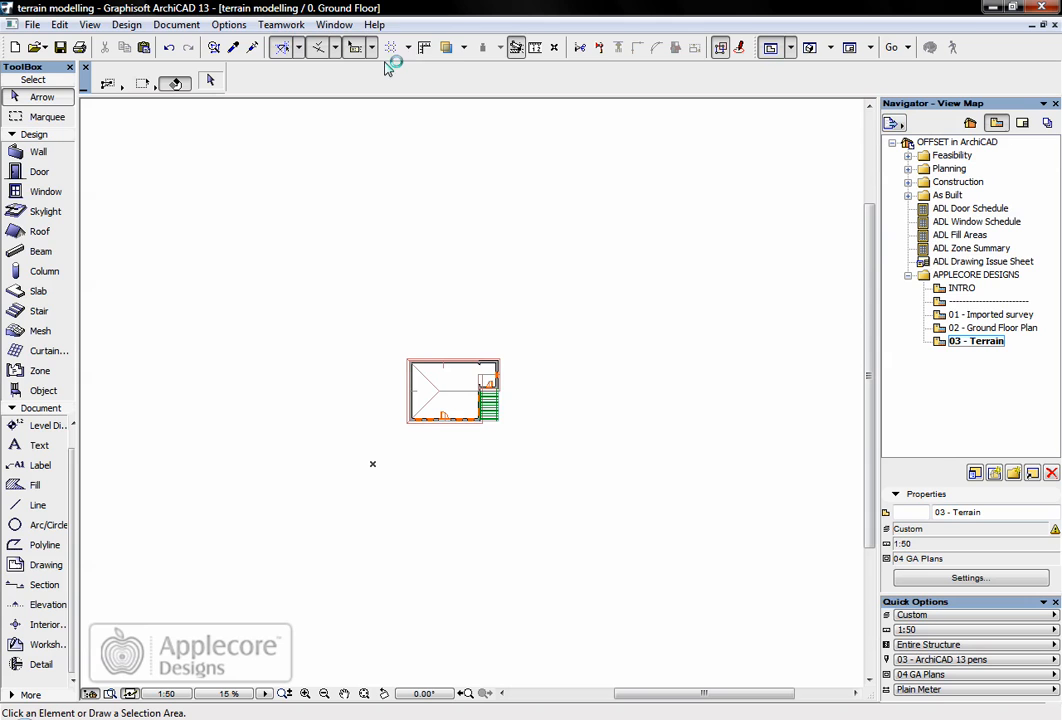
pyautogui.moveTo(444, 47)
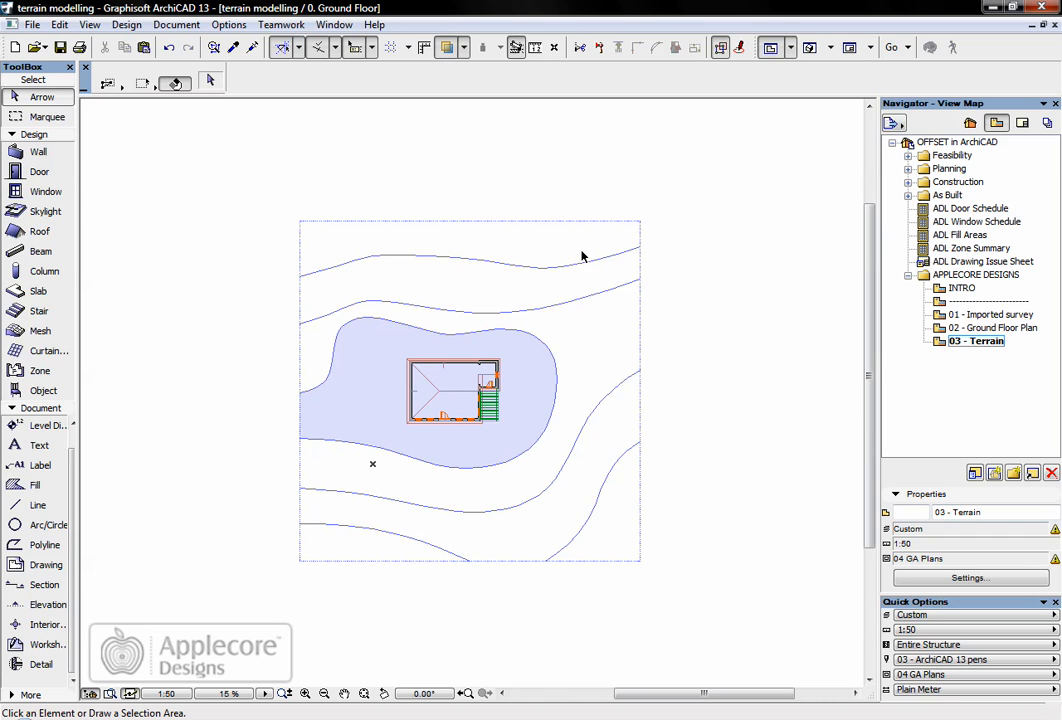
# Step: Show 01 - Imported survey as the trace reference under the house plan
pyautogui.rightClick(985, 314)
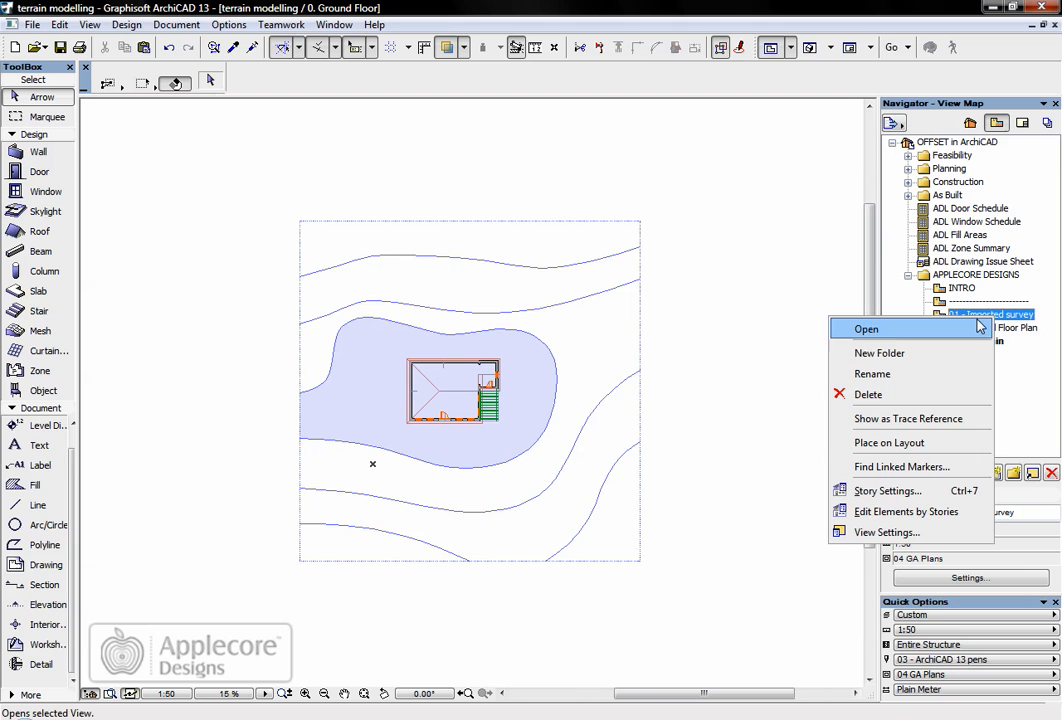
pyautogui.moveTo(908, 418)
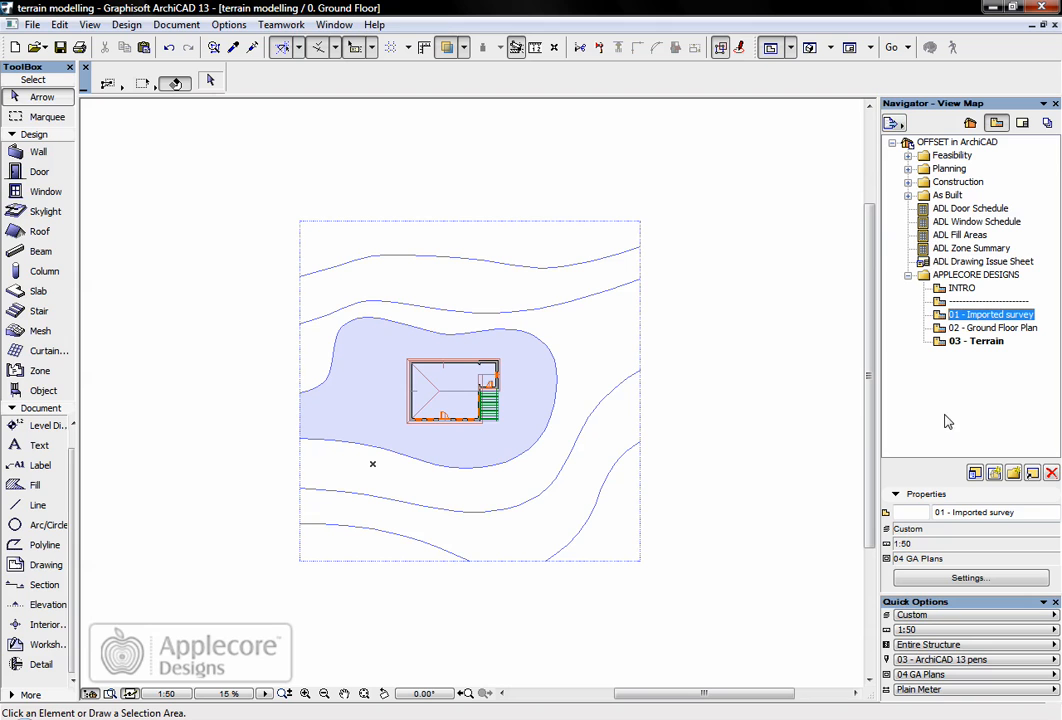
pyautogui.moveTo(293, 403)
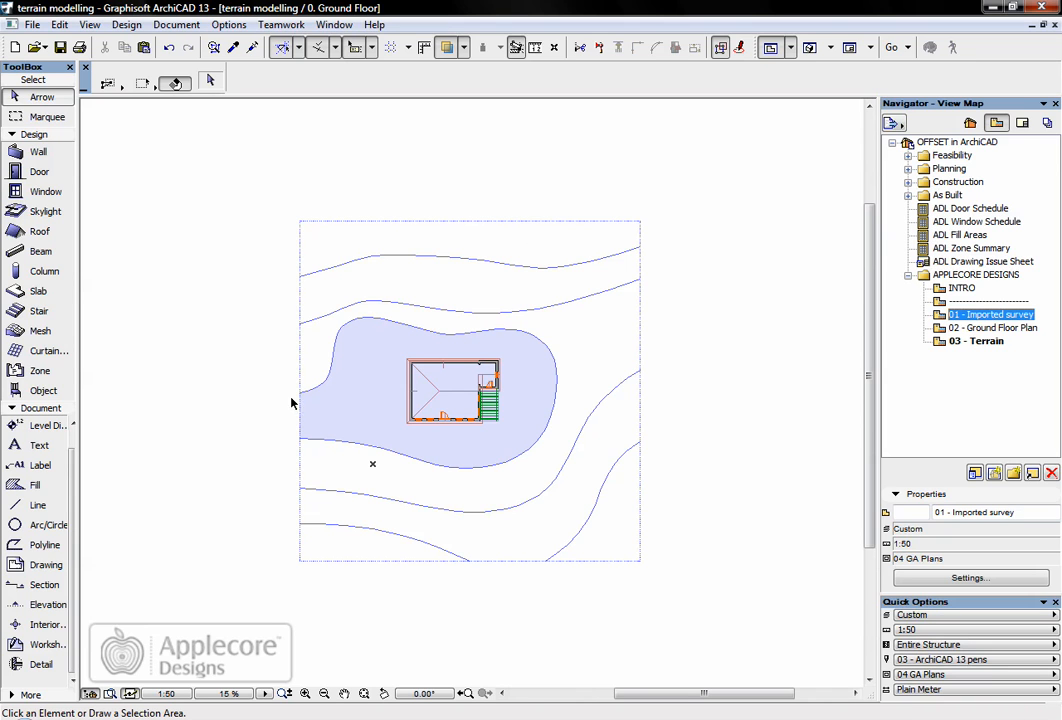
pyautogui.moveTo(456, 470)
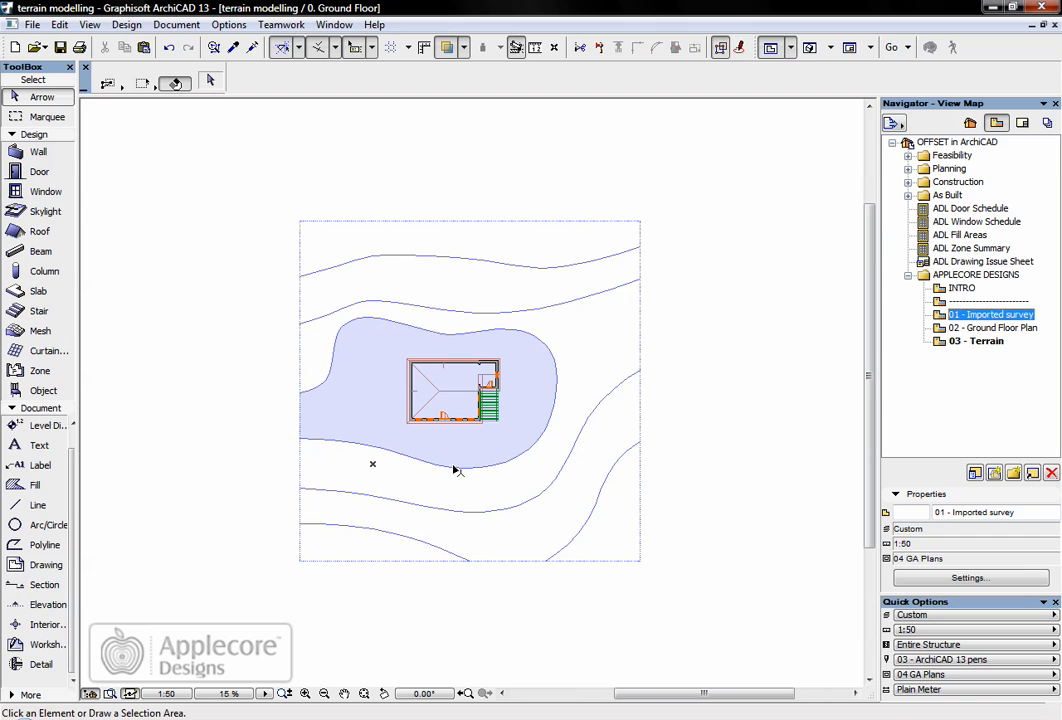
pyautogui.moveTo(458, 417)
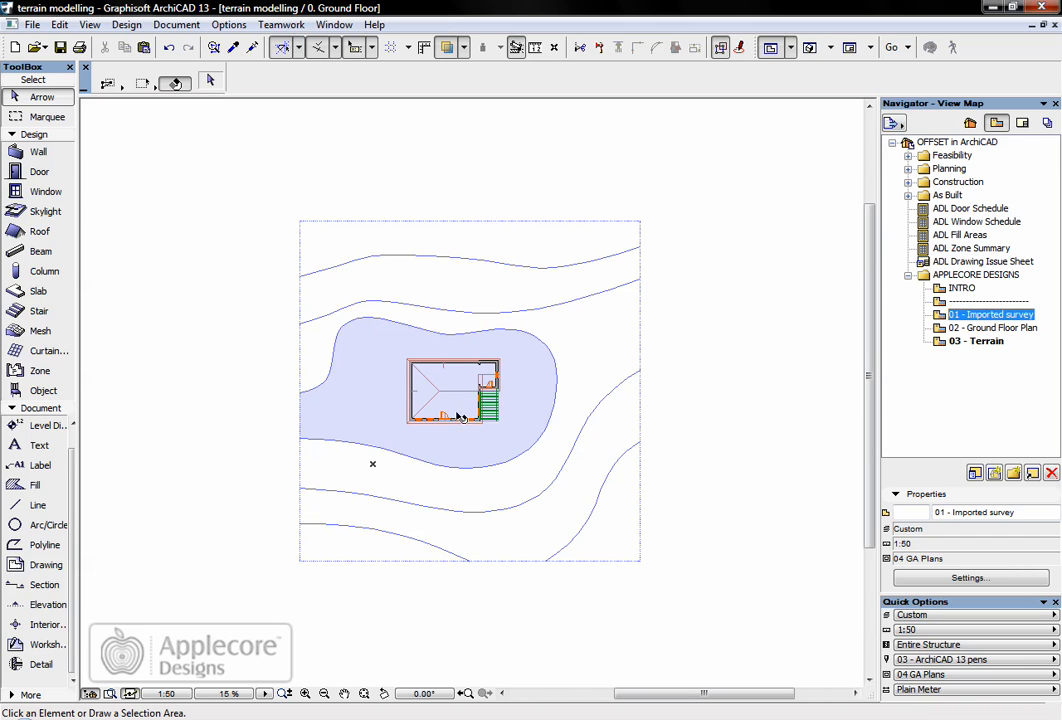
pyautogui.moveTo(492, 373)
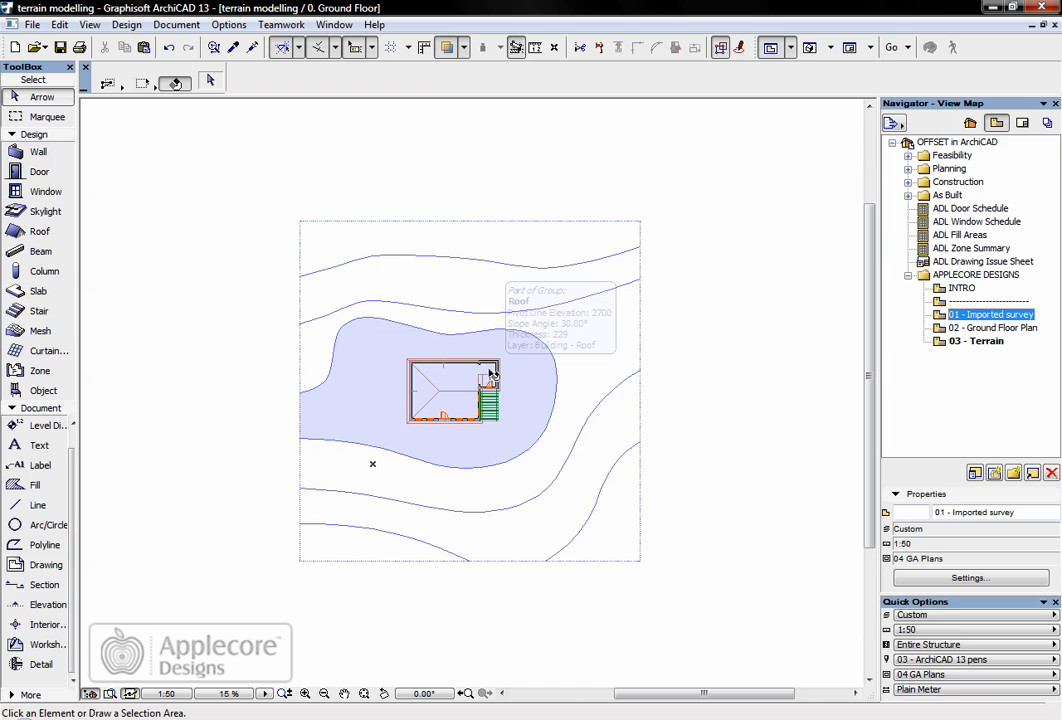
# Step: Give the default mesh a height of 5000, base height -100, and all ridges smooth
pyautogui.click(40, 331)
pyautogui.write('5000')
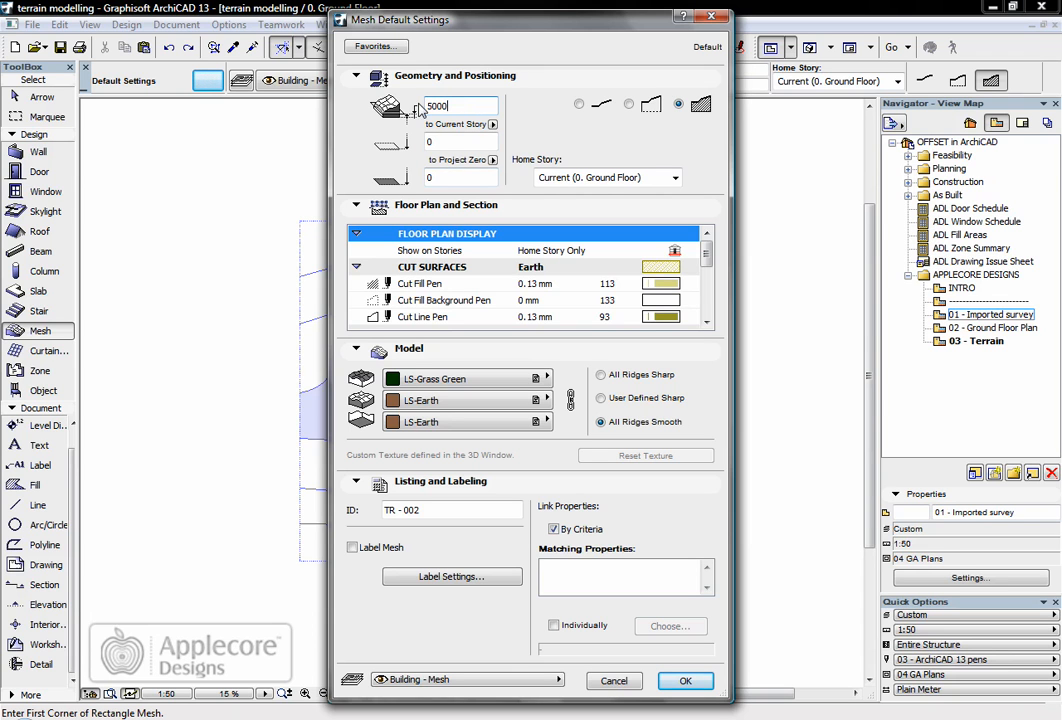
pyautogui.moveTo(460, 106)
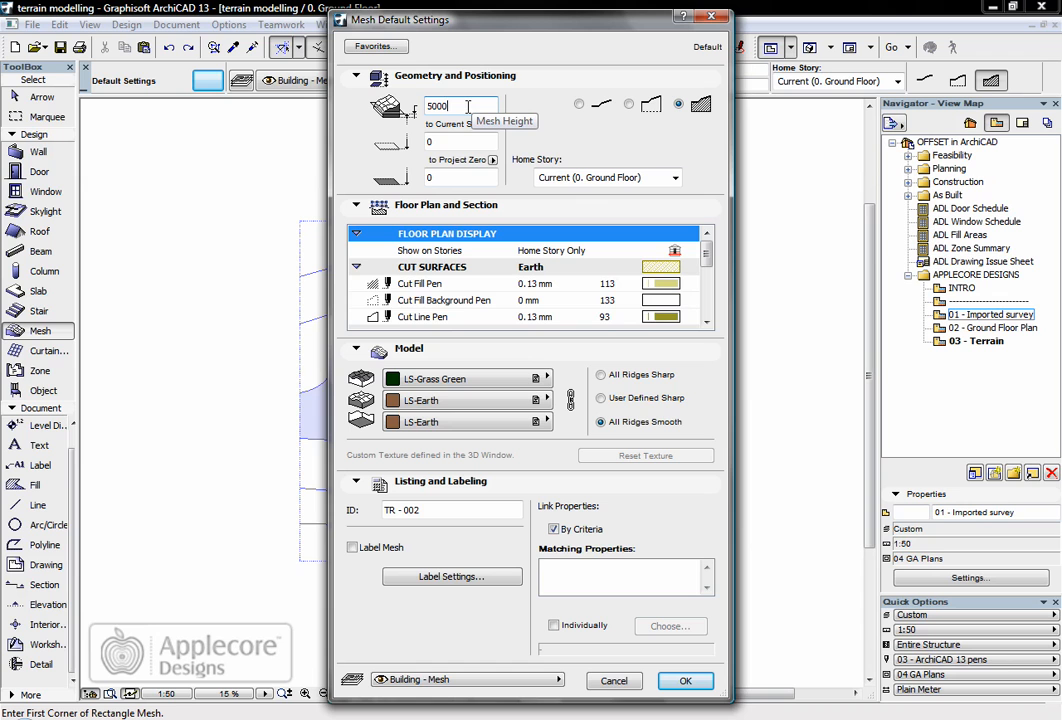
pyautogui.click(445, 141)
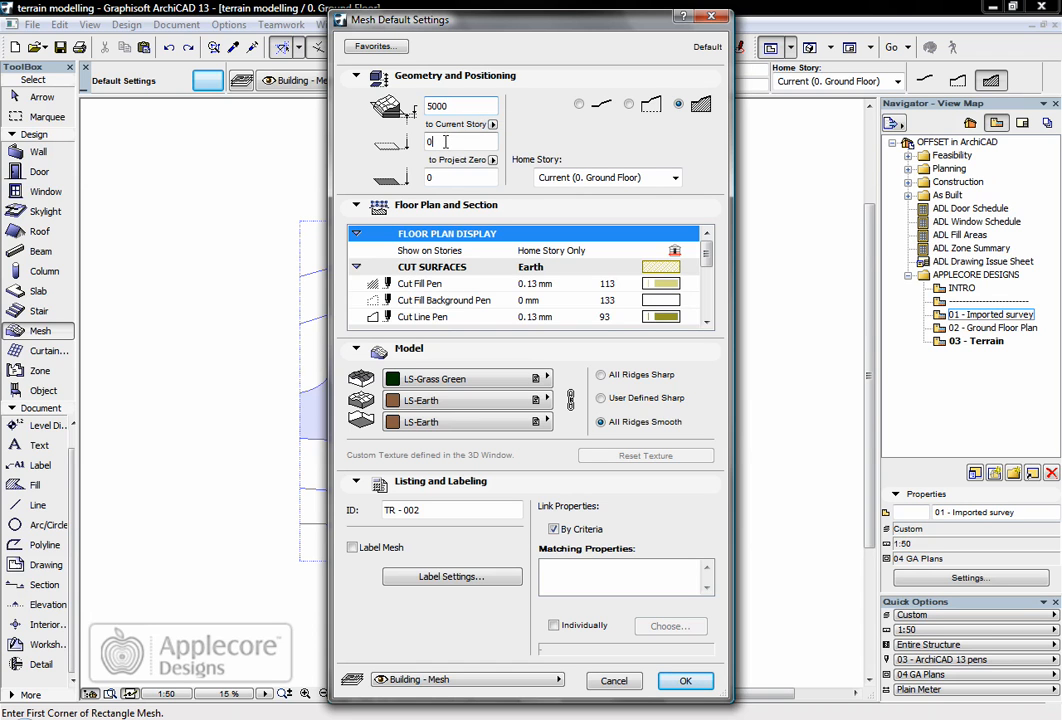
pyautogui.write('-100')
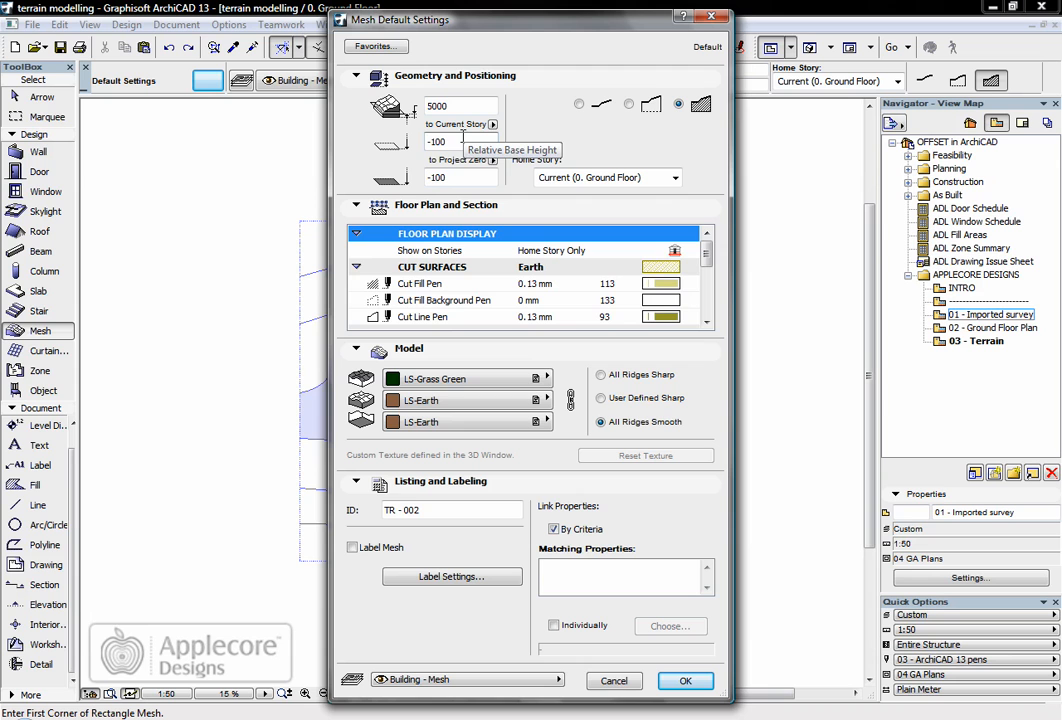
pyautogui.click(706, 245)
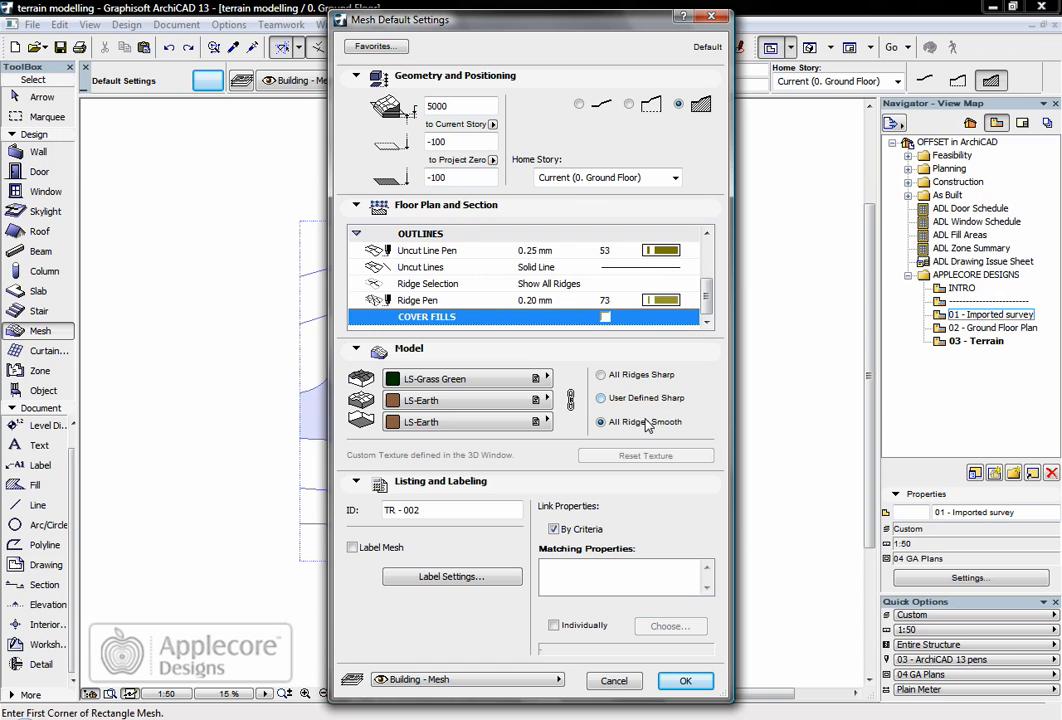
pyautogui.click(600, 421)
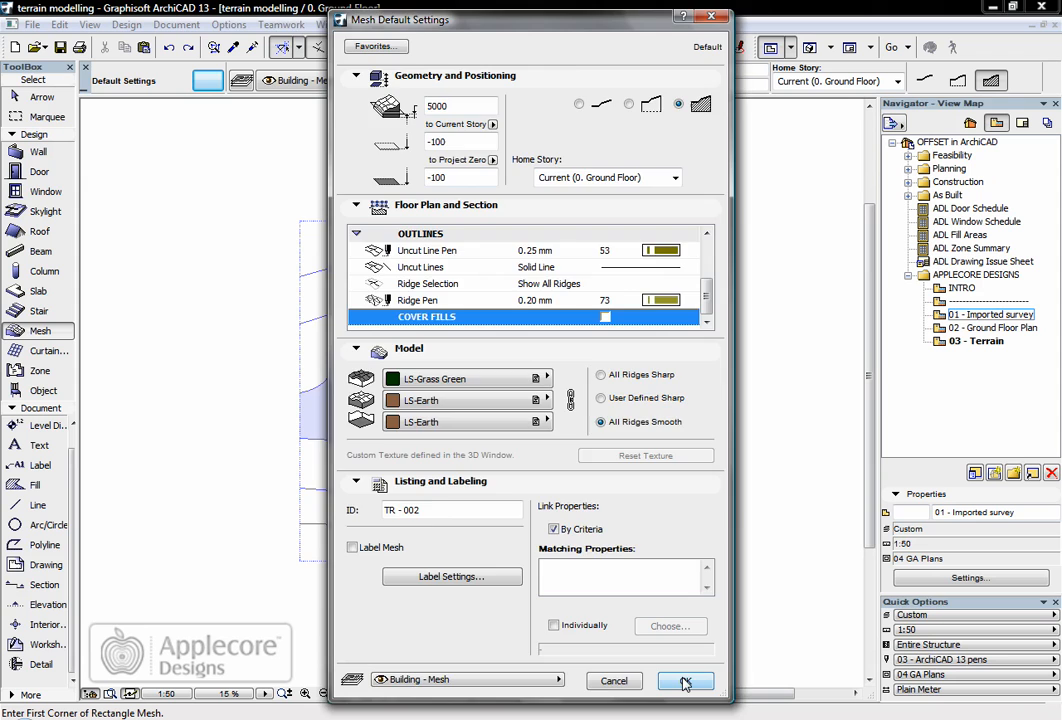
# Step: Confirm the mesh settings and lay the rectangular grass mesh across the survey boundary
pyautogui.click(685, 681)
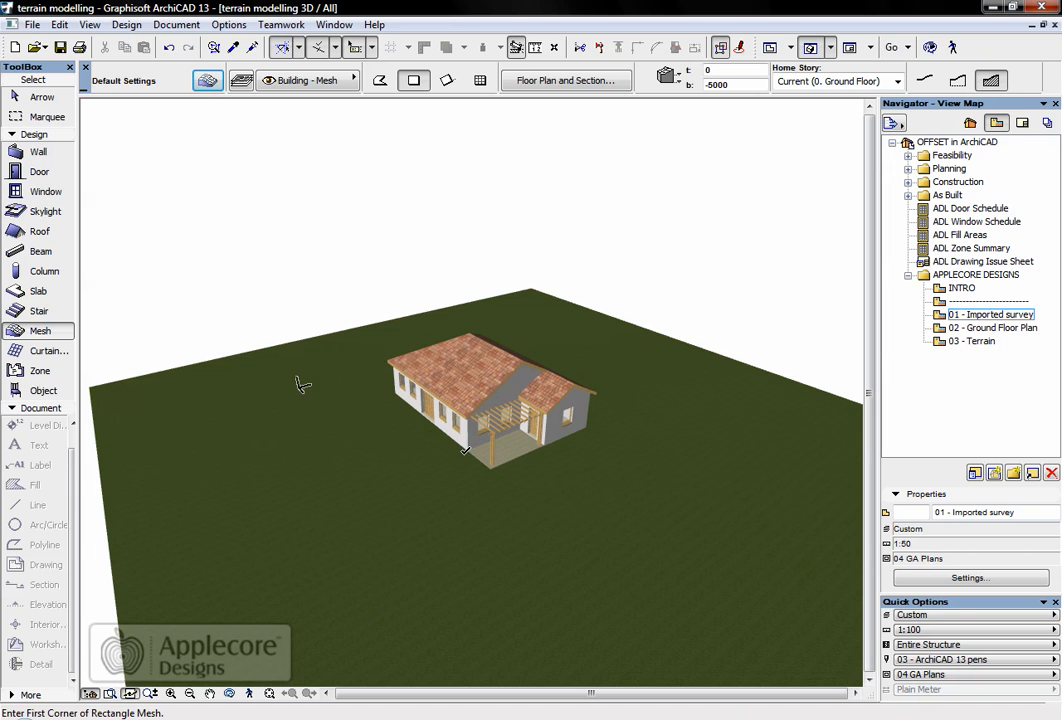
pyautogui.moveTo(454, 456)
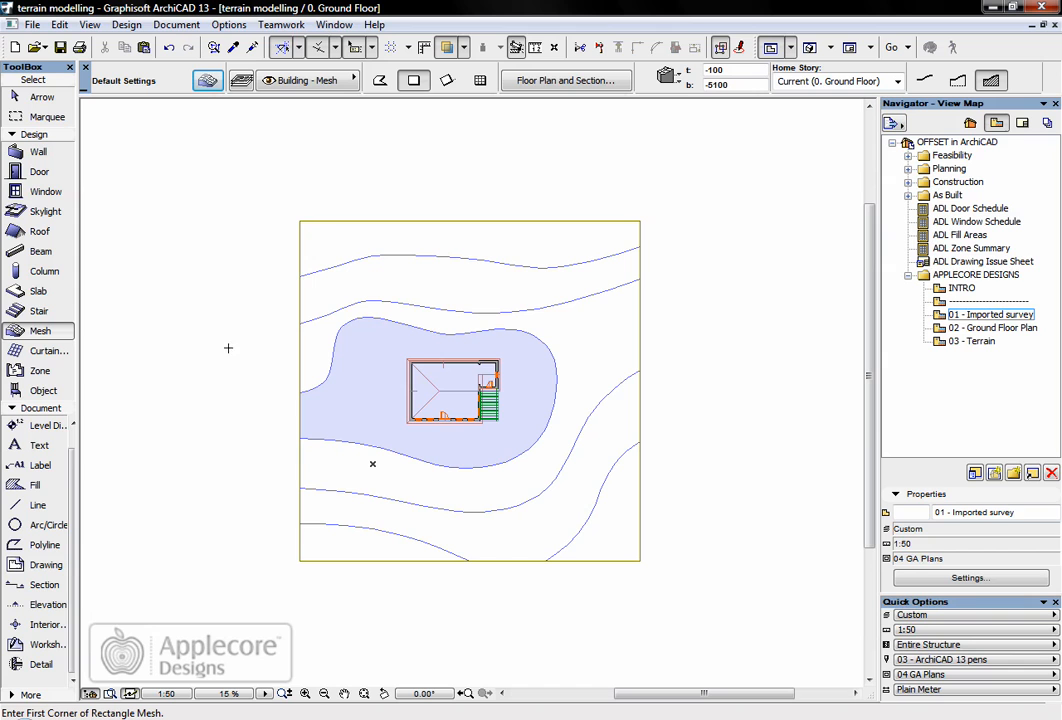
pyautogui.moveTo(569, 275)
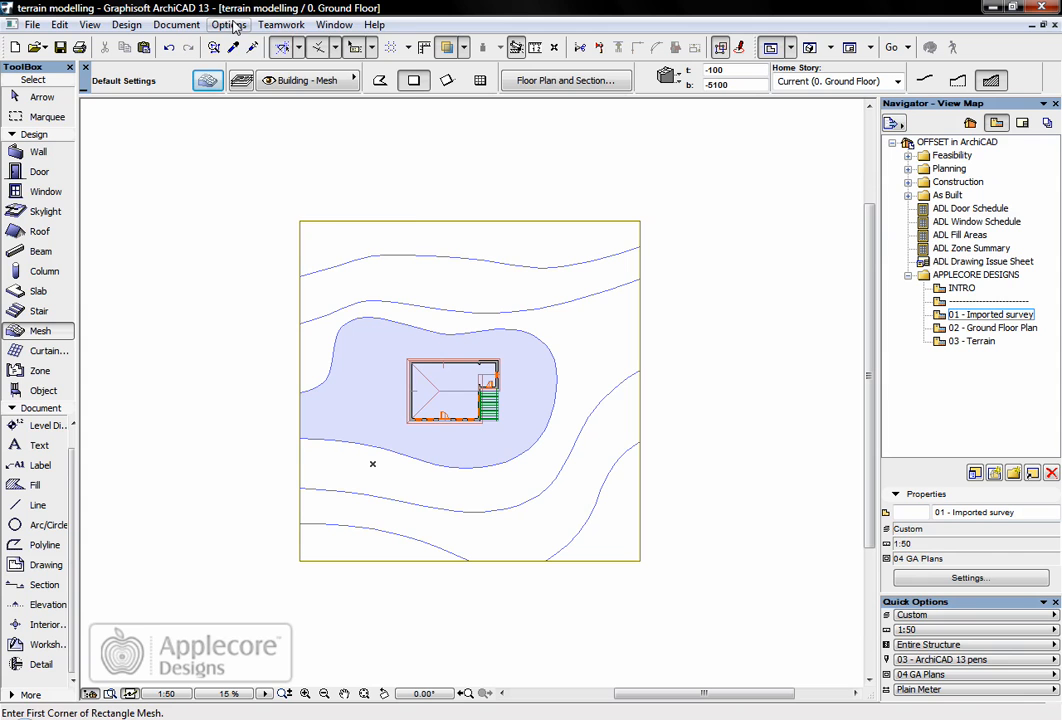
# Step: Keep Magic Wand tracing on Deviation from Curves (40) with Best Match
pyautogui.click(229, 24)
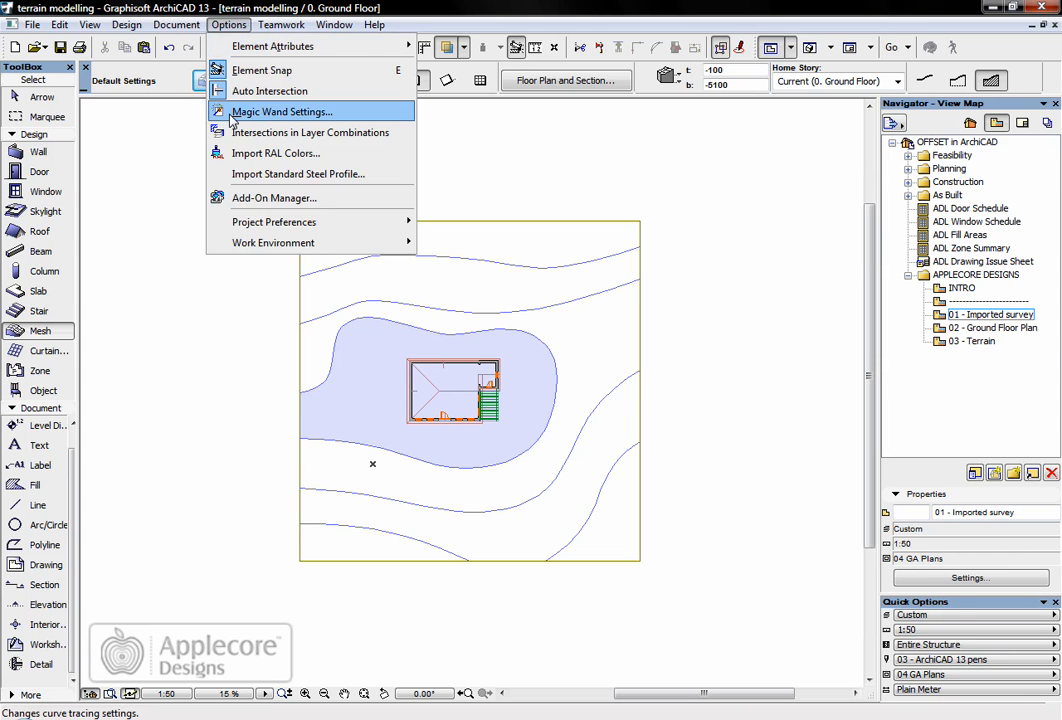
pyautogui.click(281, 111)
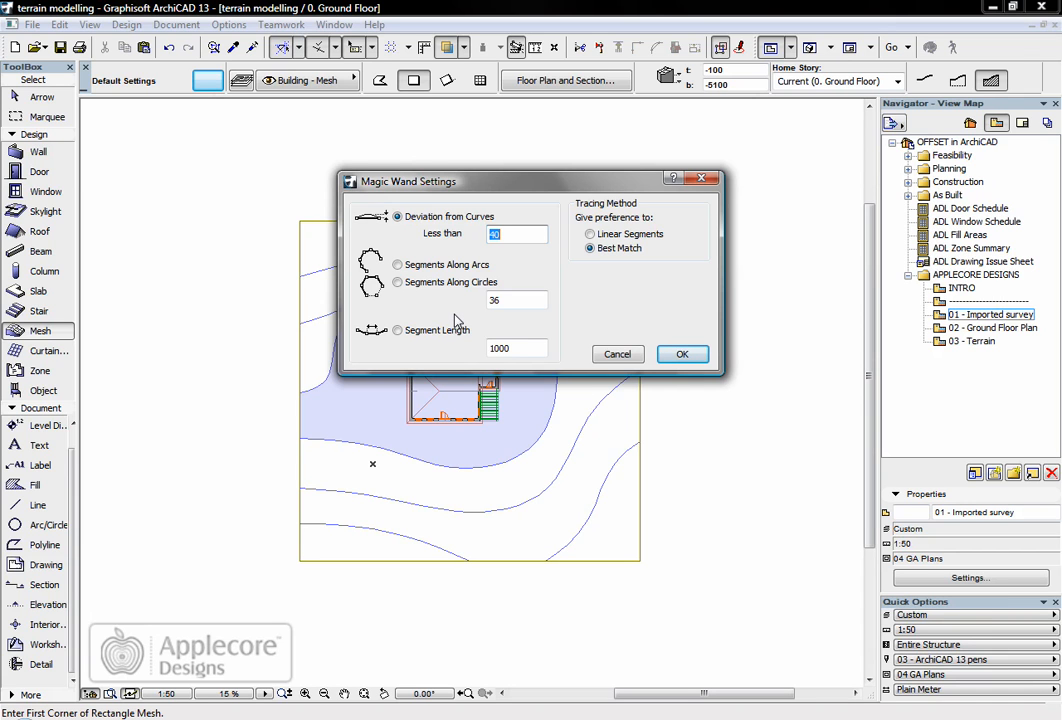
pyautogui.moveTo(461, 320)
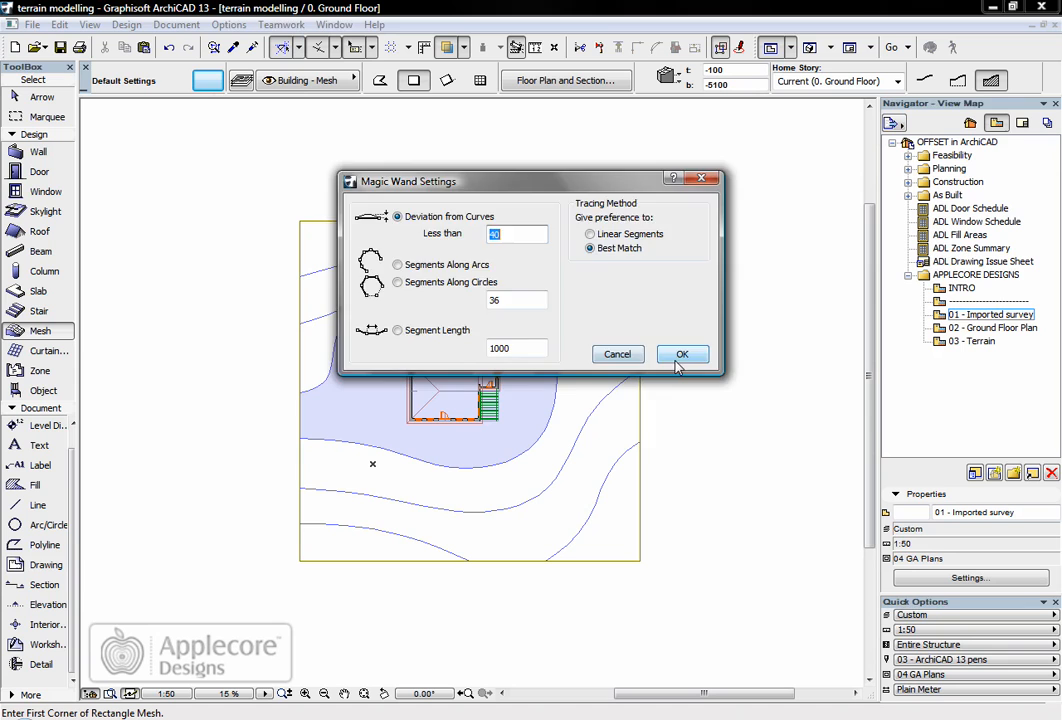
pyautogui.click(682, 354)
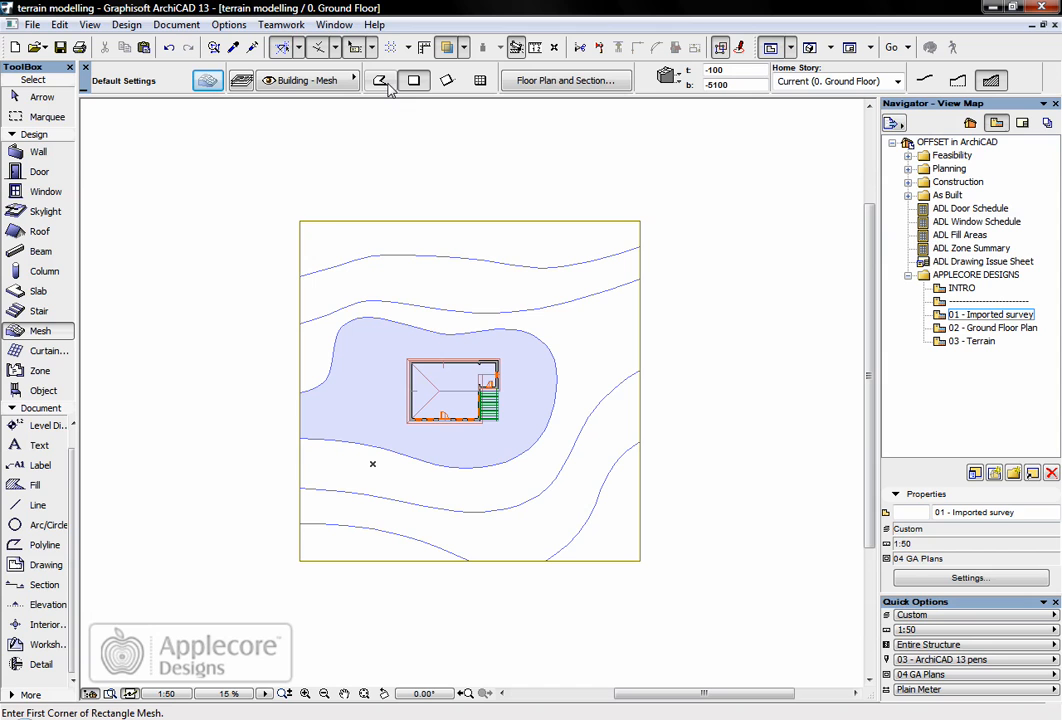
# Step: Magic-wand each contour line into the mesh as new points fitted to user ridges
pyautogui.click(379, 80)
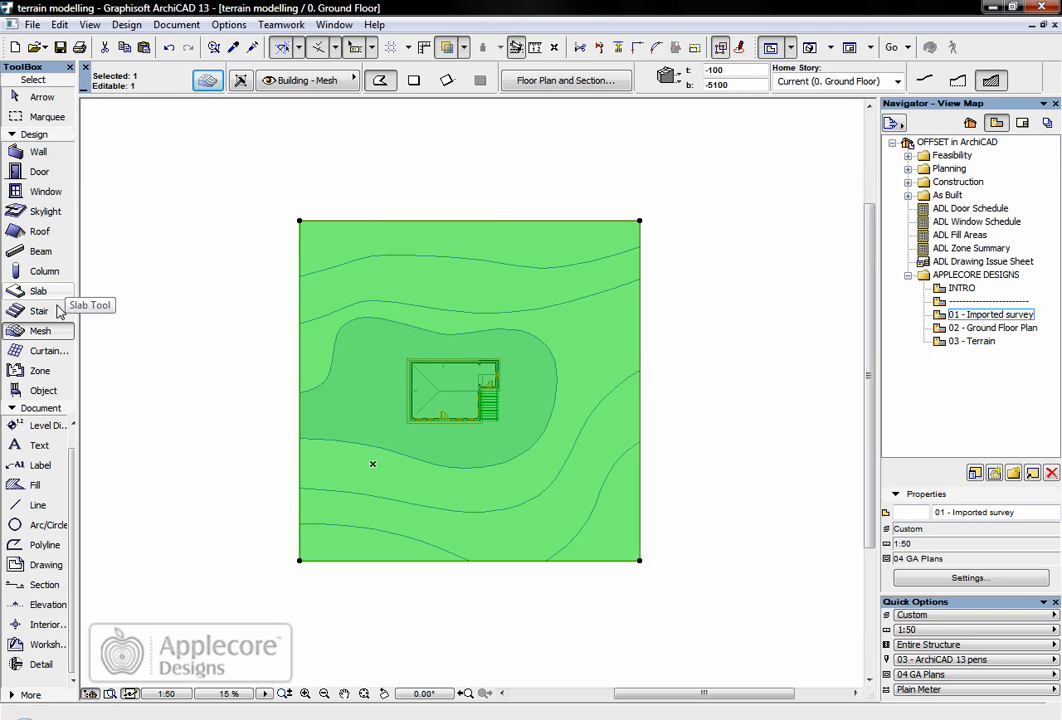
pyautogui.moveTo(42, 331)
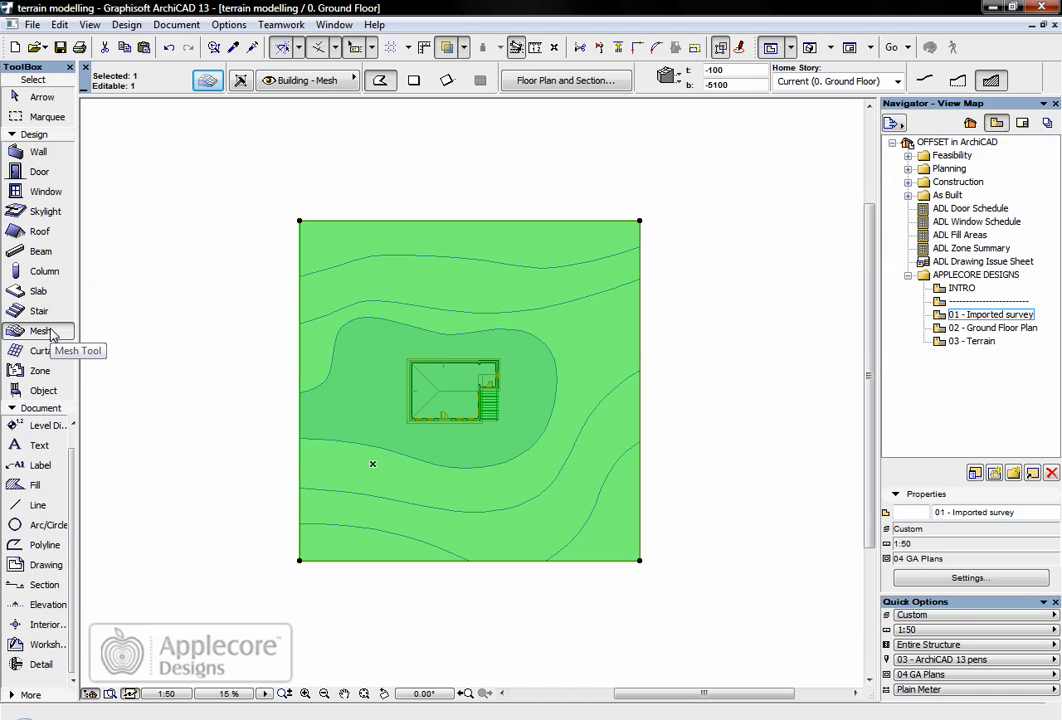
pyautogui.moveTo(280, 288)
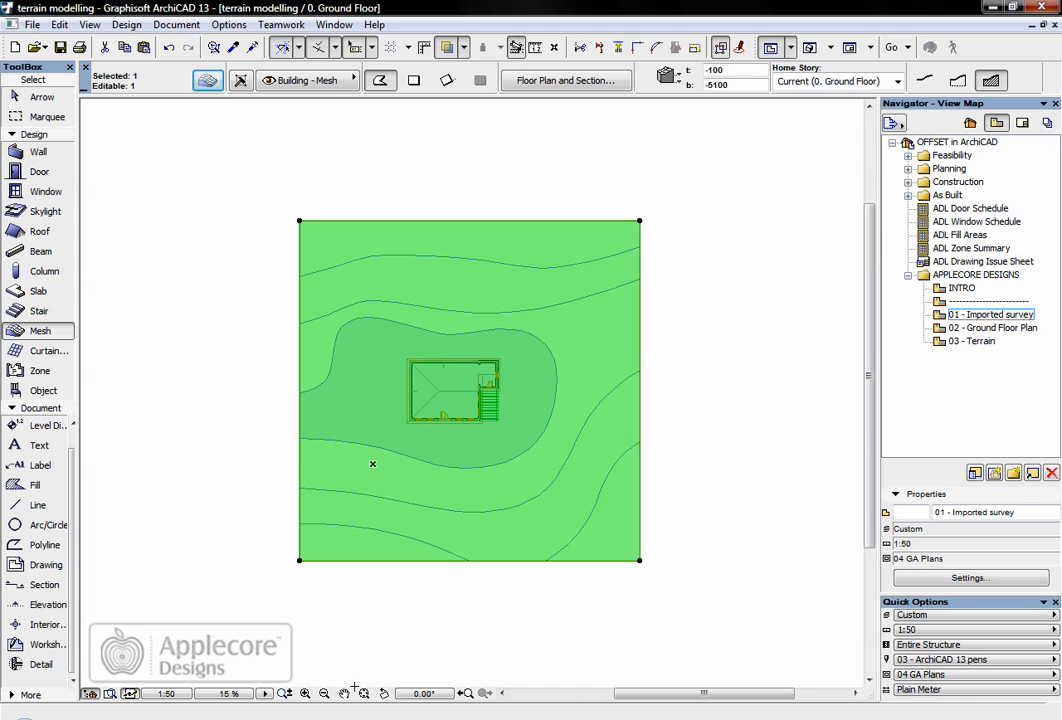
pyautogui.moveTo(406, 258)
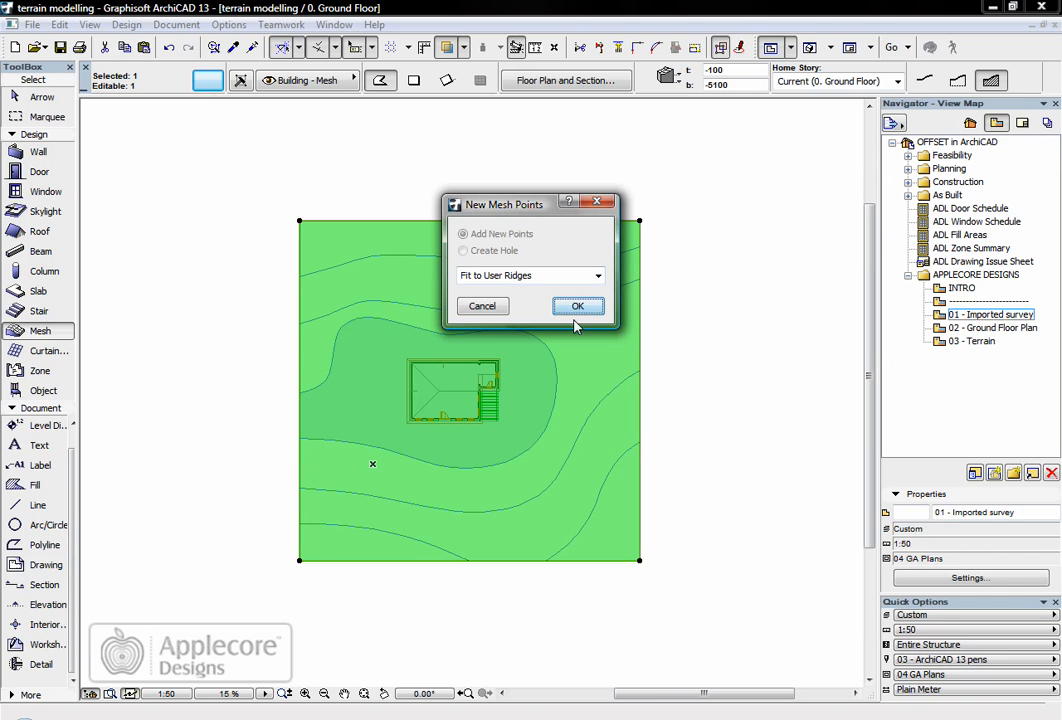
pyautogui.click(578, 305)
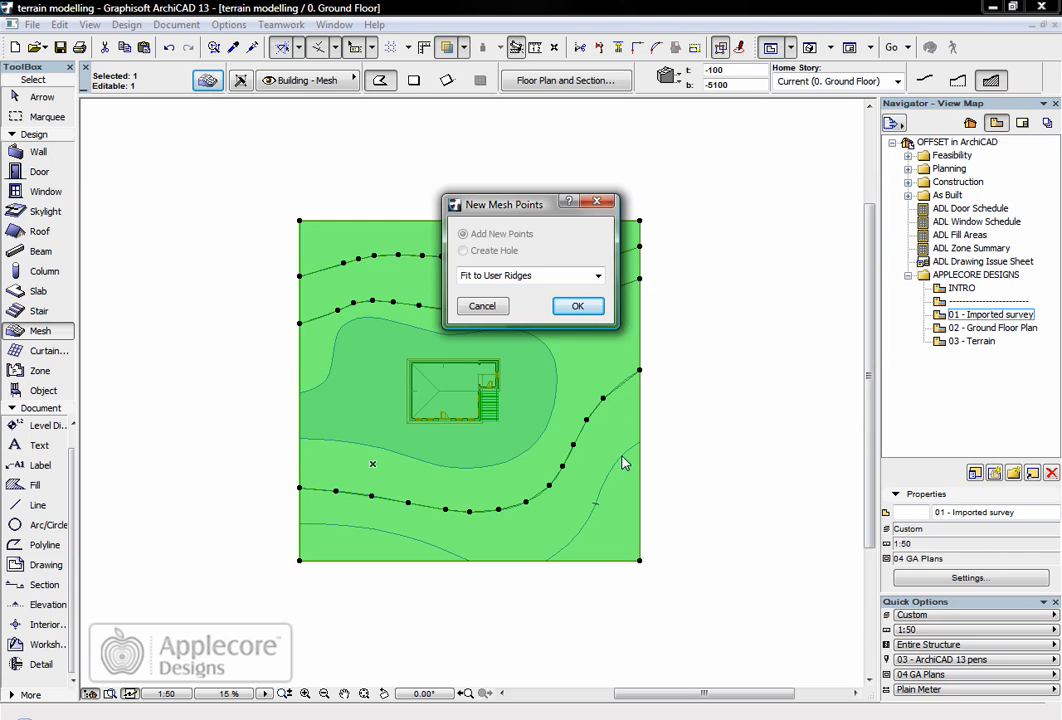
pyautogui.click(577, 305)
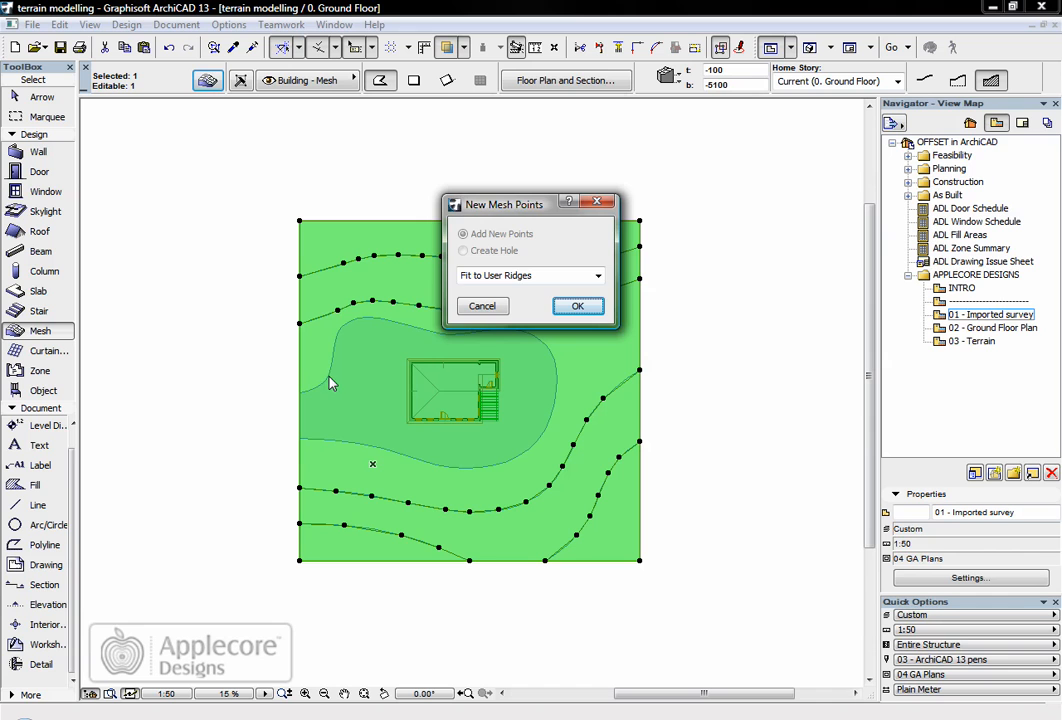
pyautogui.click(577, 305)
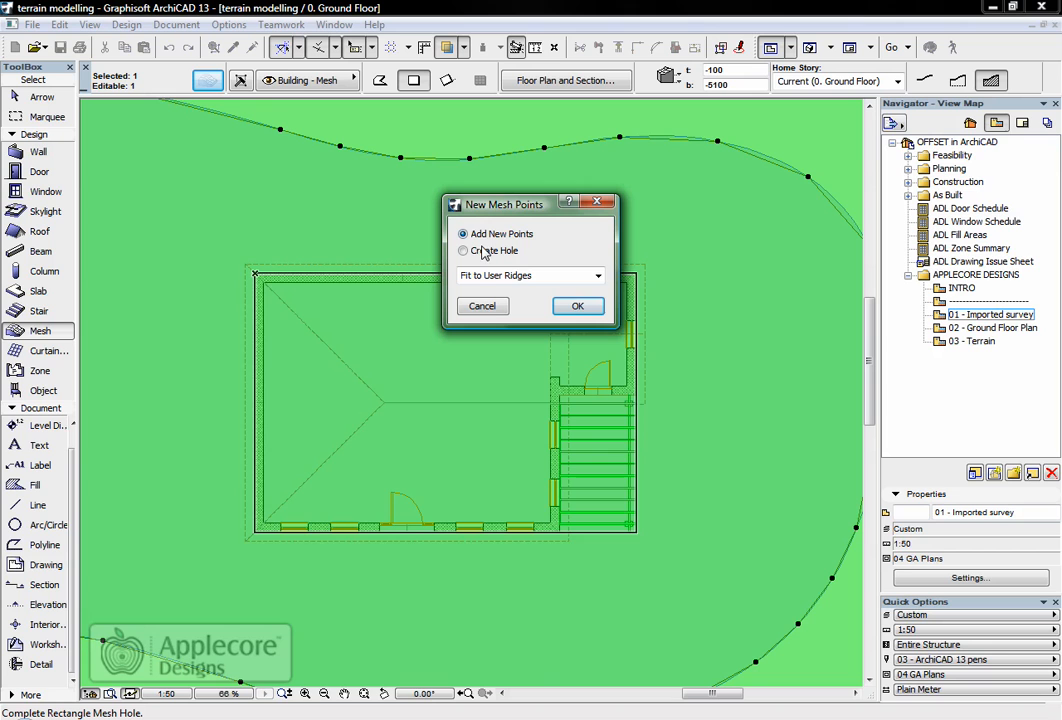
# Step: Create a hole from the rectangle drawn around the building footprint
pyautogui.click(463, 250)
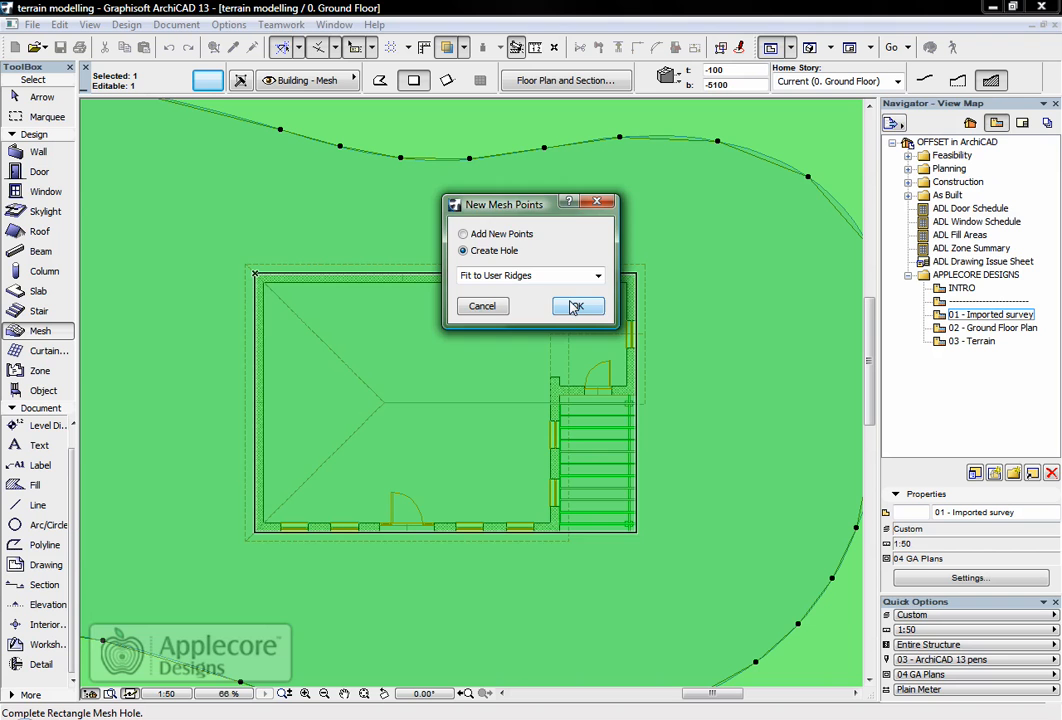
pyautogui.click(578, 306)
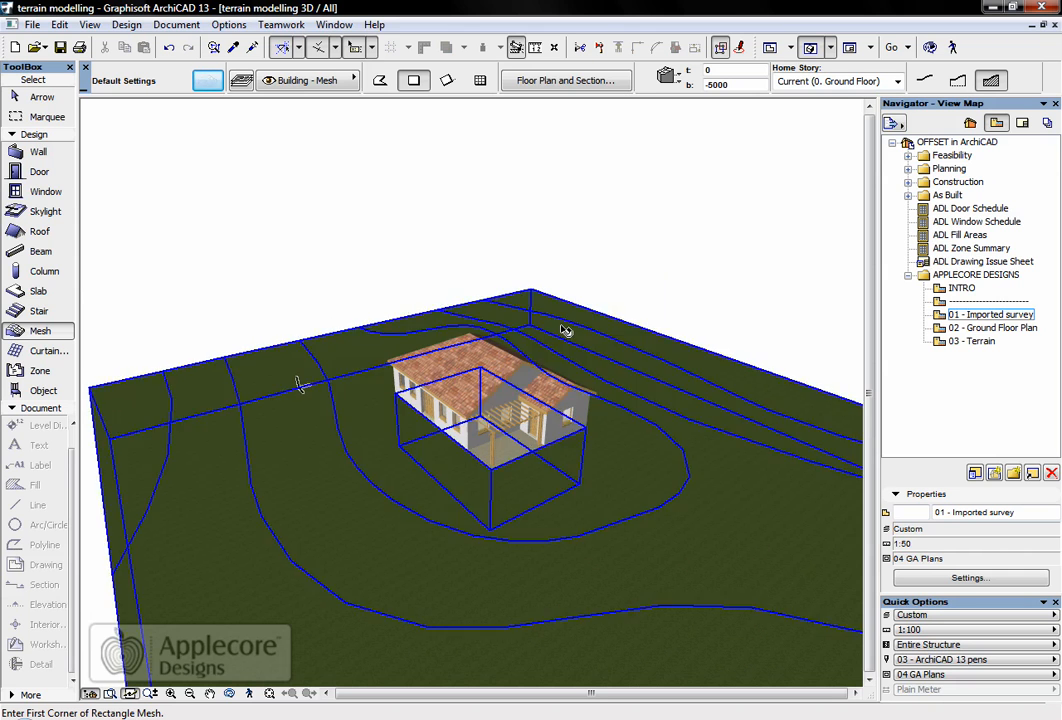
pyautogui.moveTo(564, 327)
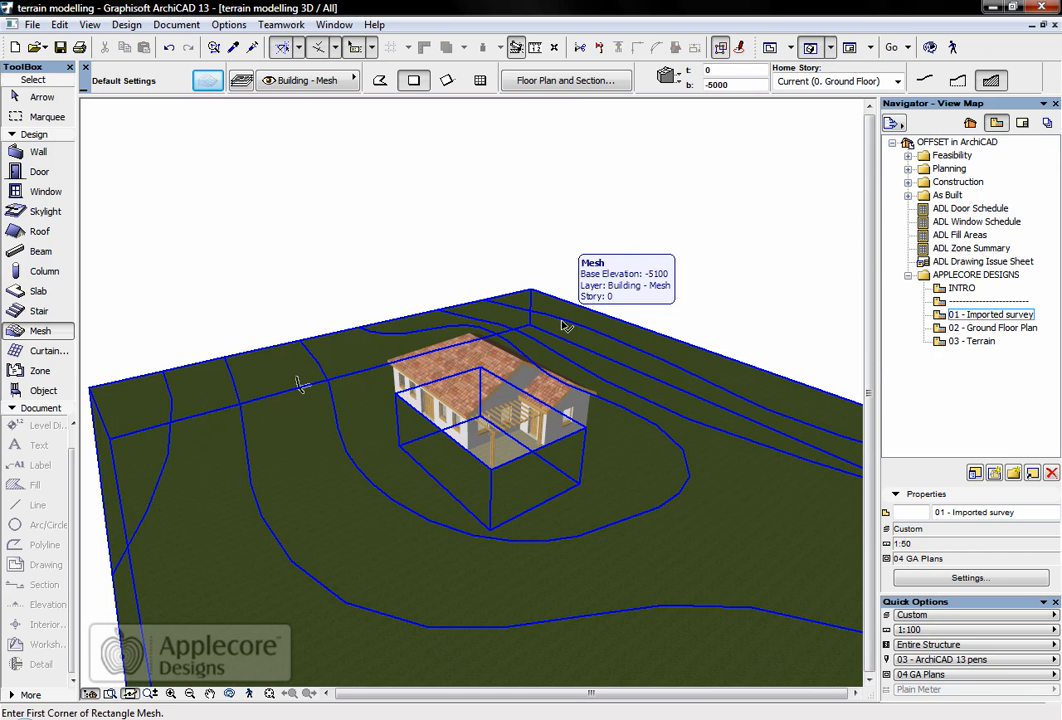
pyautogui.click(560, 325)
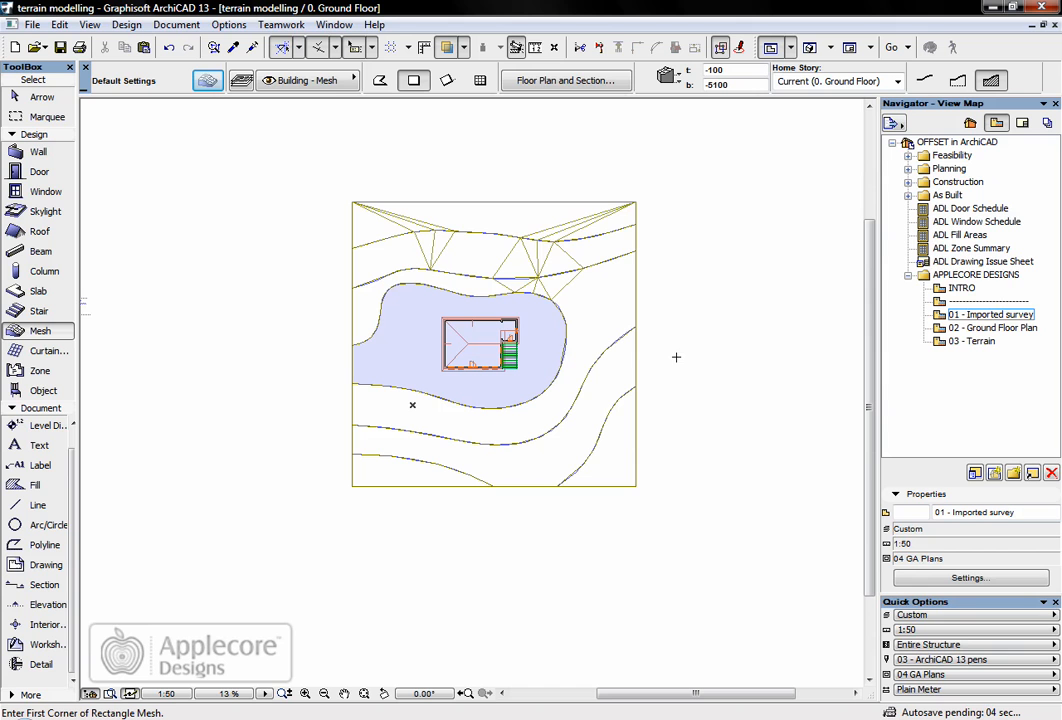
# Step: Tick Text and Level Dimension under Trace & Reference visible elements
pyautogui.click(463, 47)
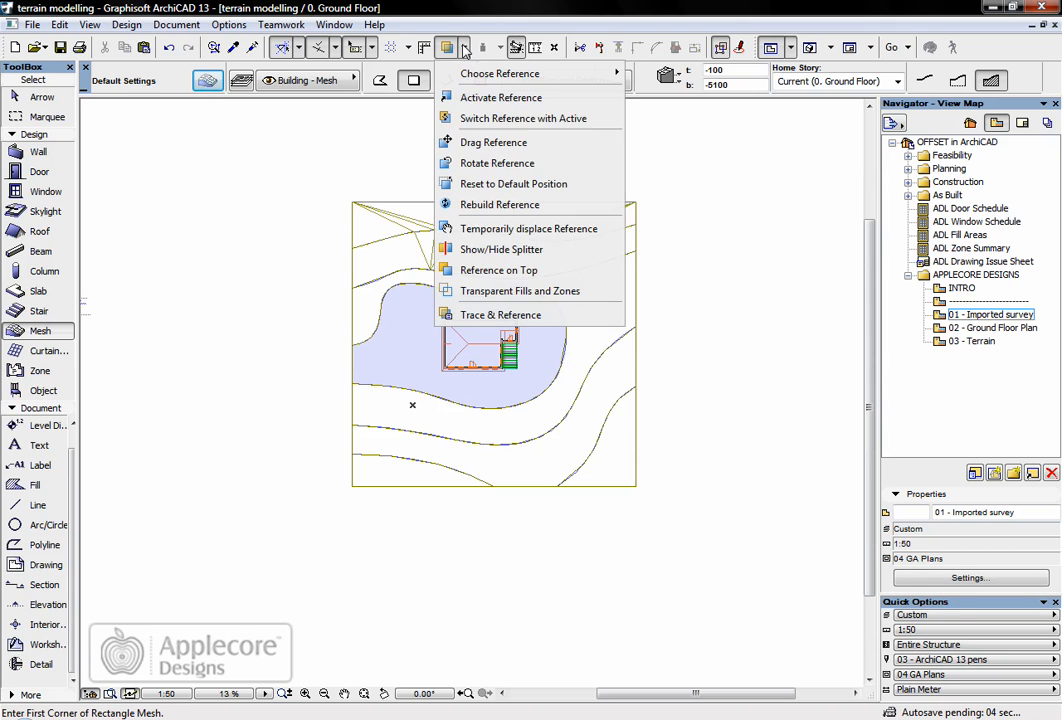
pyautogui.click(500, 315)
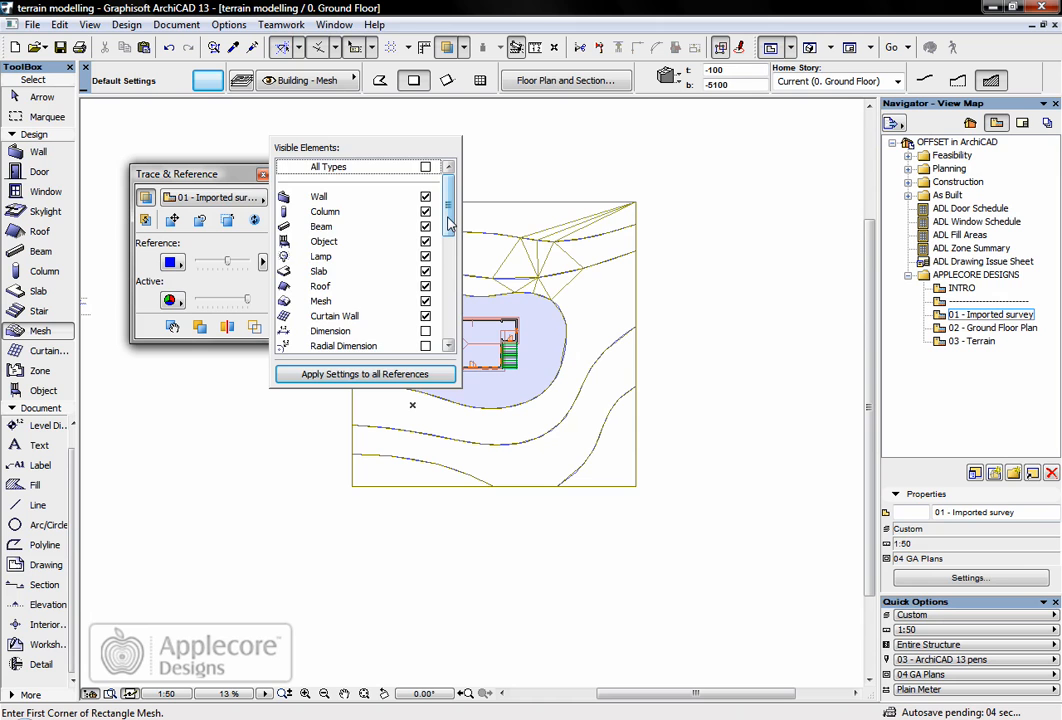
pyautogui.scroll(-3)
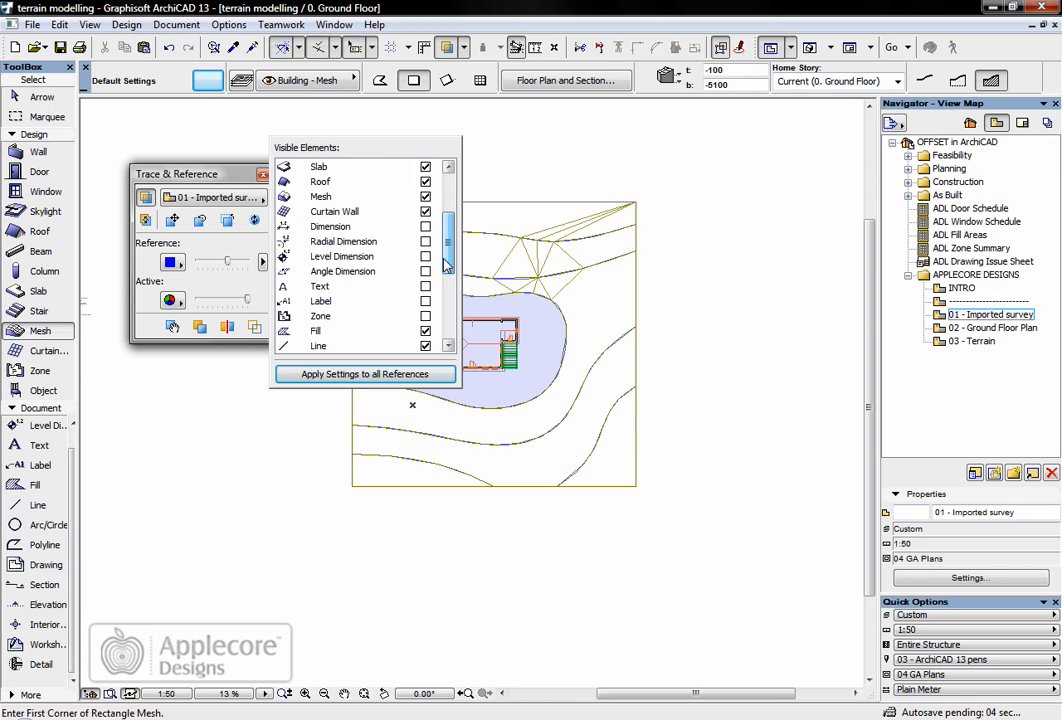
pyautogui.click(425, 286)
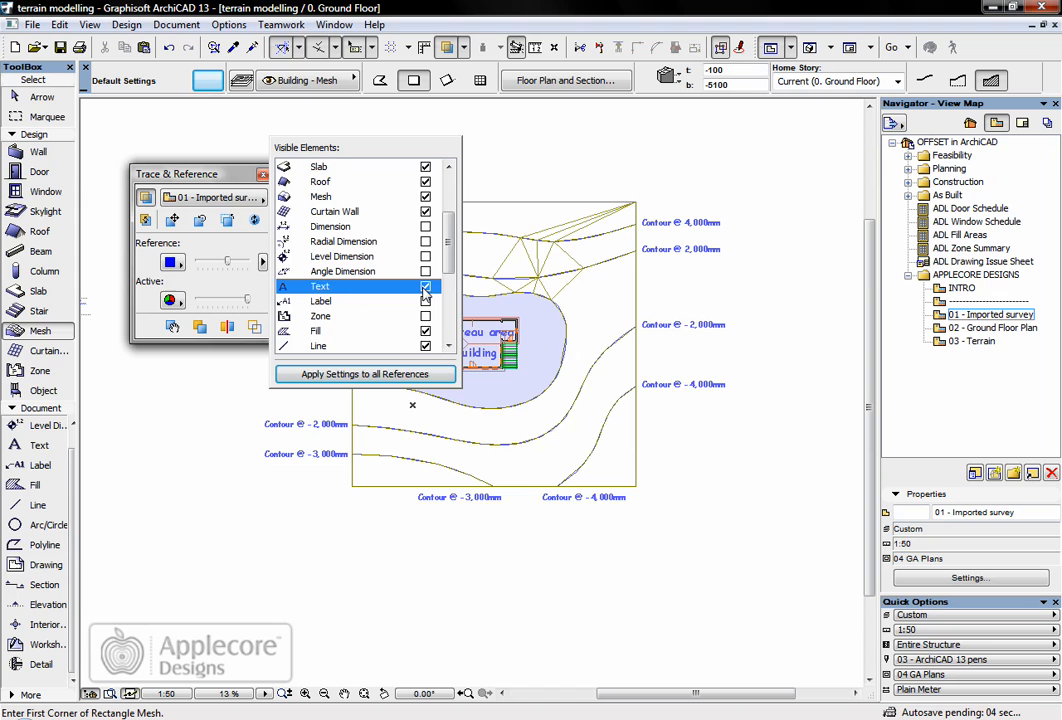
pyautogui.click(425, 301)
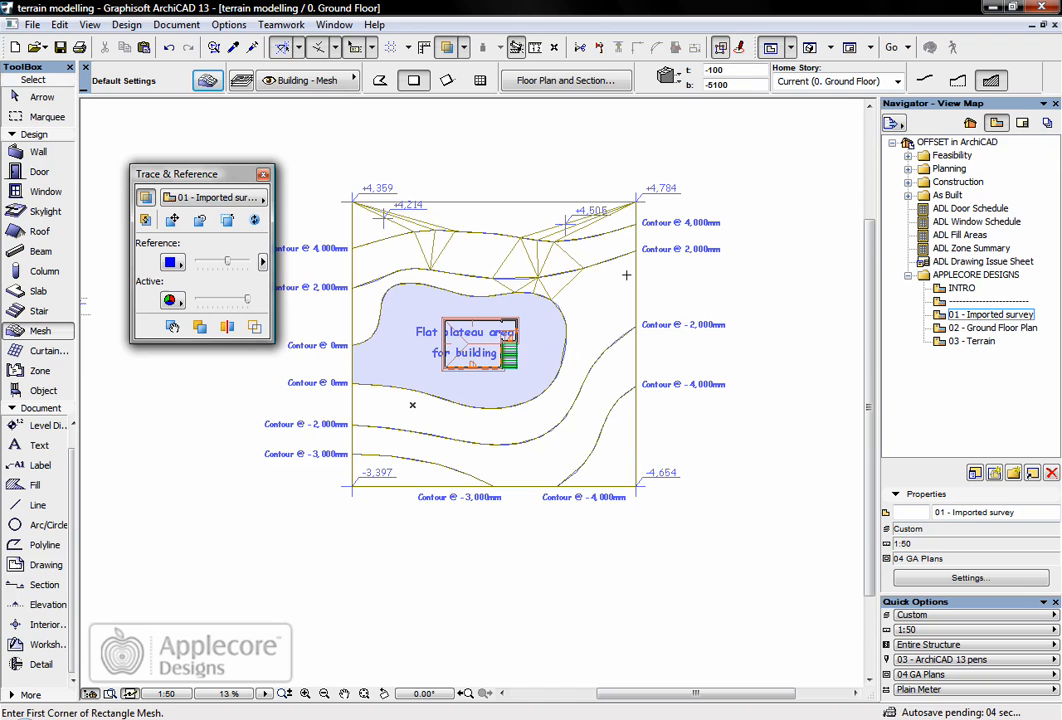
pyautogui.moveTo(515, 289)
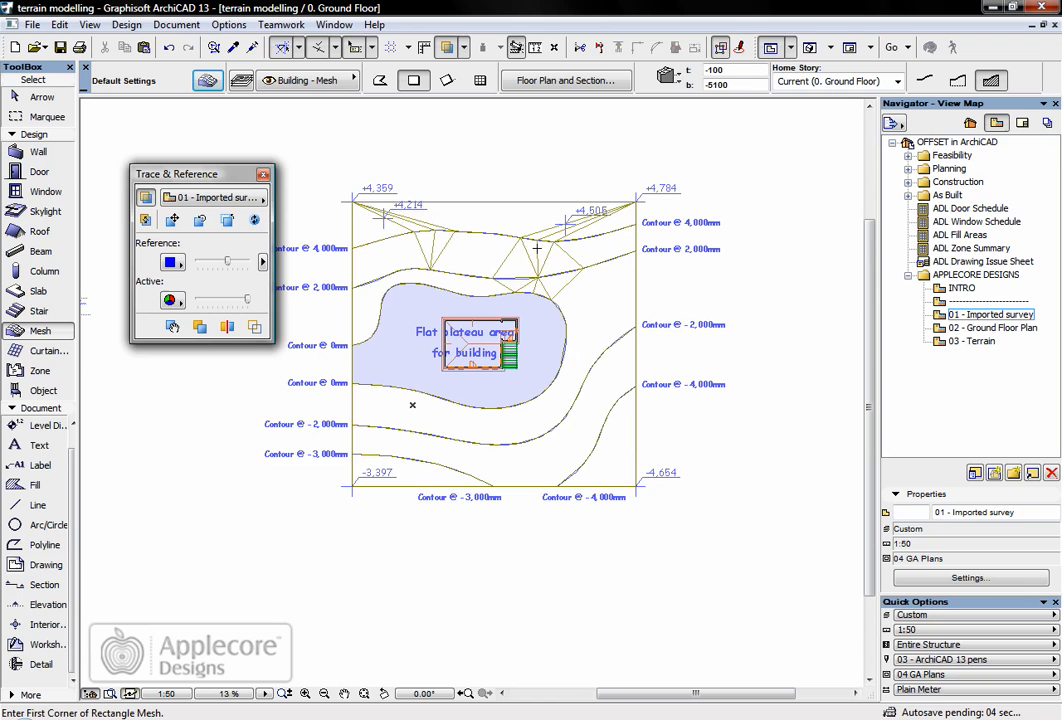
pyautogui.moveTo(615, 240)
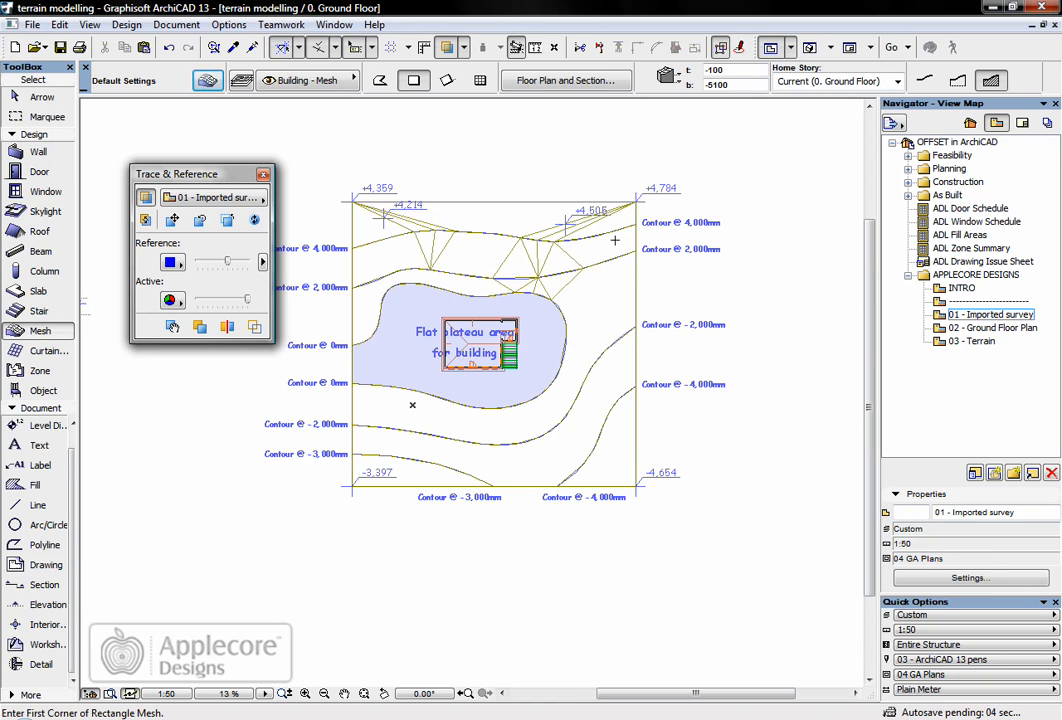
pyautogui.moveTo(118, 180)
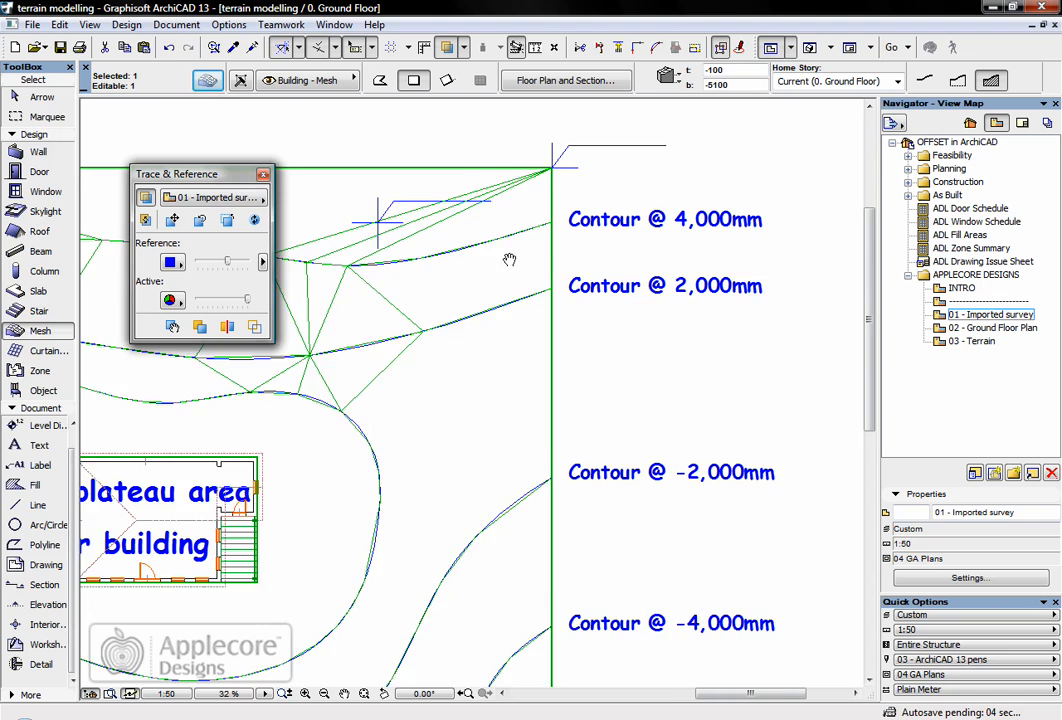
# Step: Set the first lower contour chain to -4,000 mm using Apply to All
pyautogui.click(460, 263)
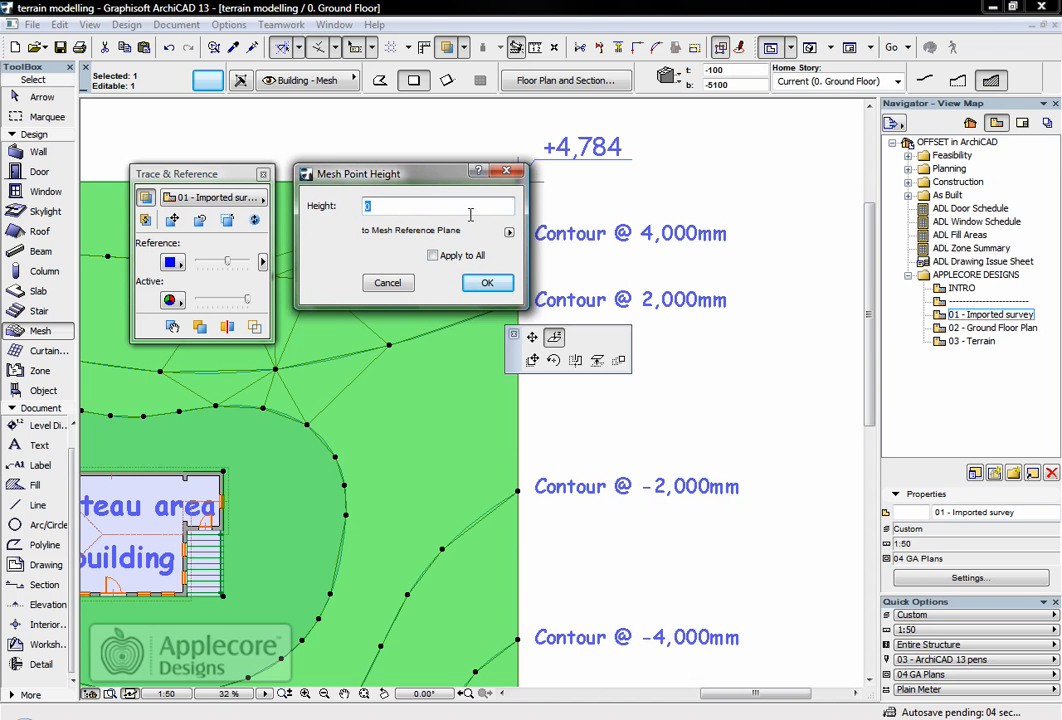
pyautogui.write('4000')
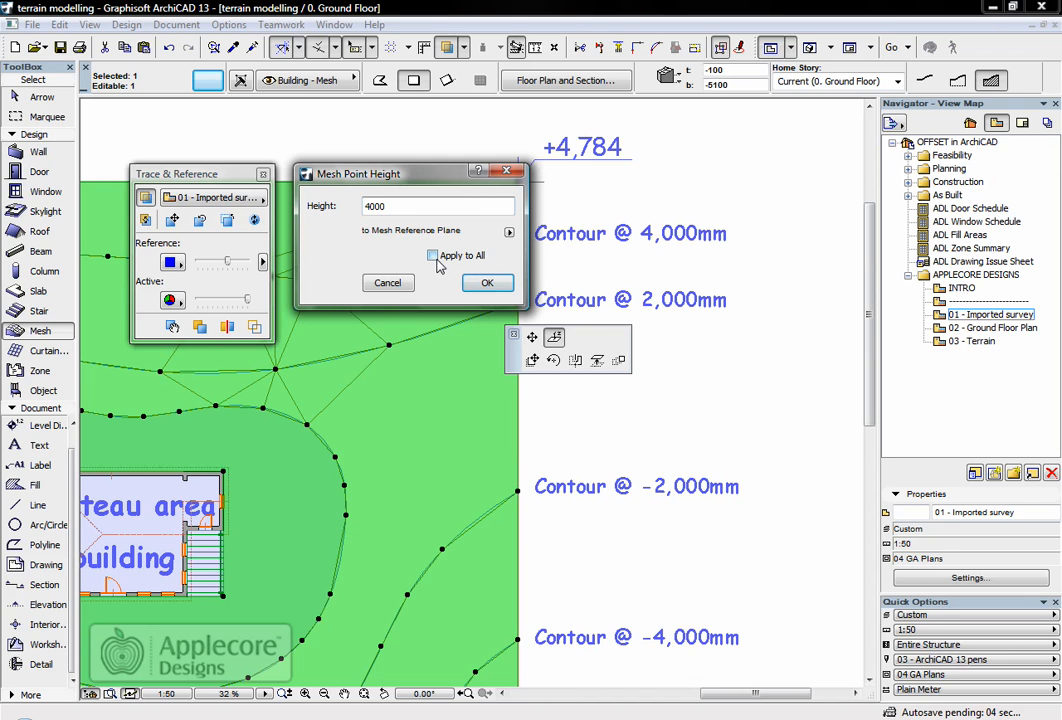
pyautogui.click(487, 282)
pyautogui.write('200')
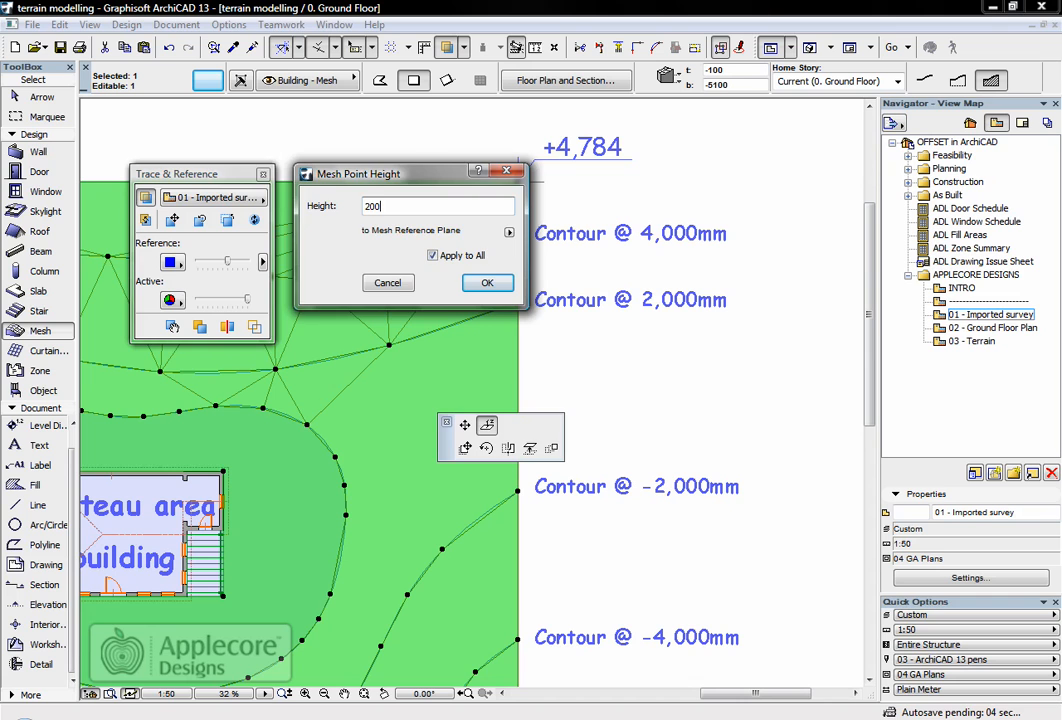
pyautogui.click(487, 282)
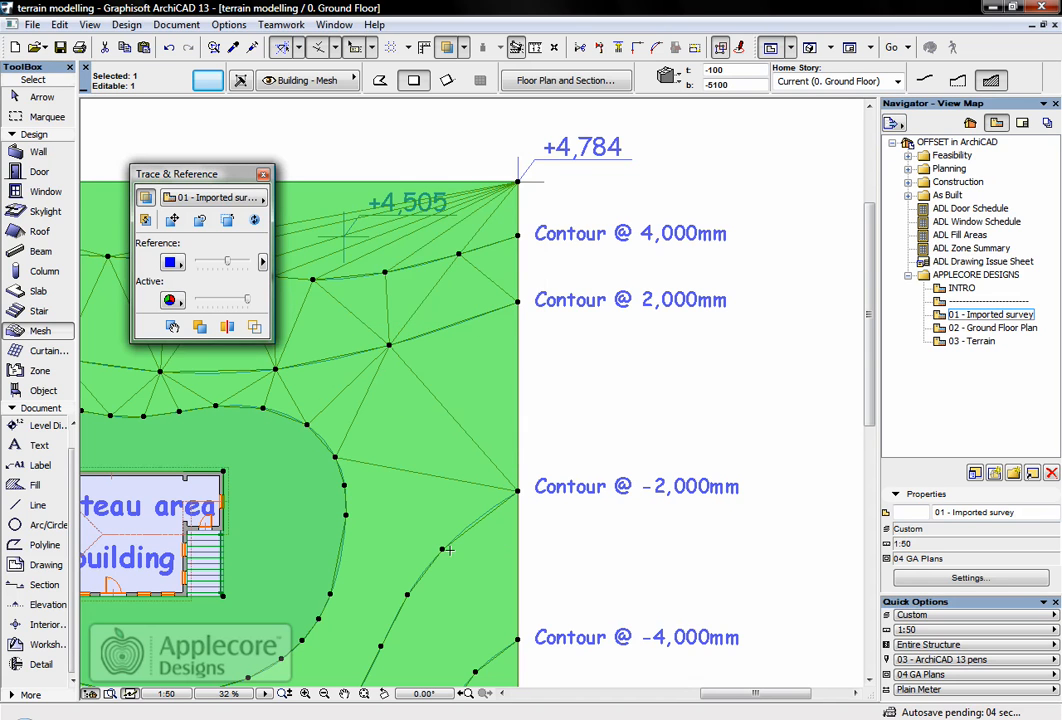
# Step: Set the next contour chain to its -3,000 mm surveyed level using Apply to All
pyautogui.click(449, 550)
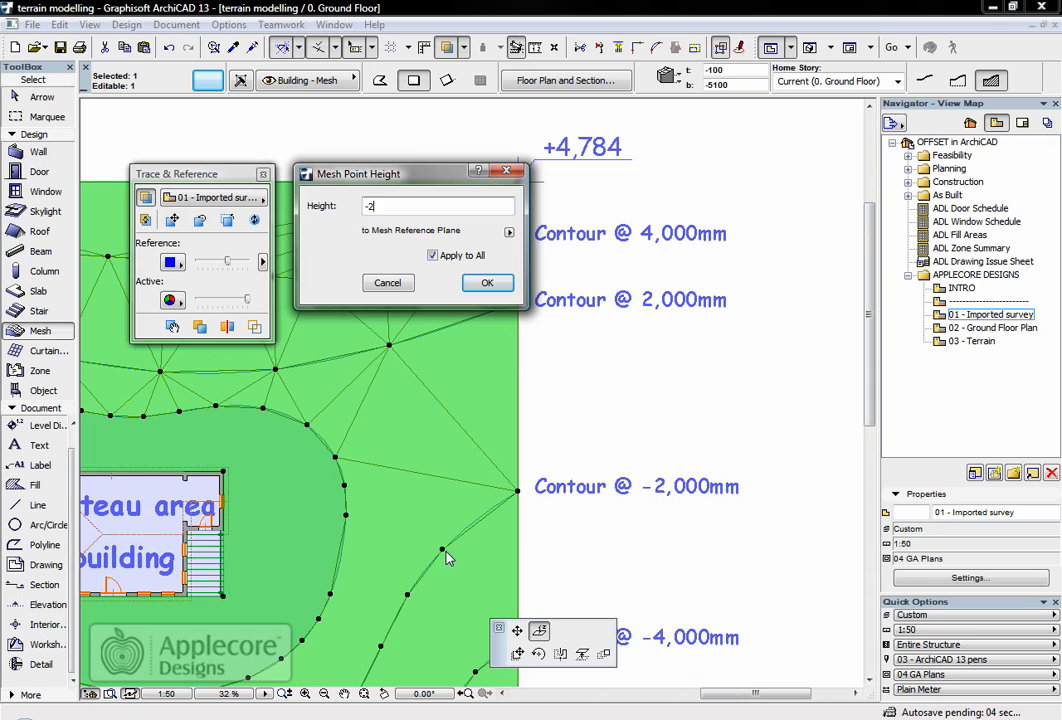
pyautogui.click(487, 282)
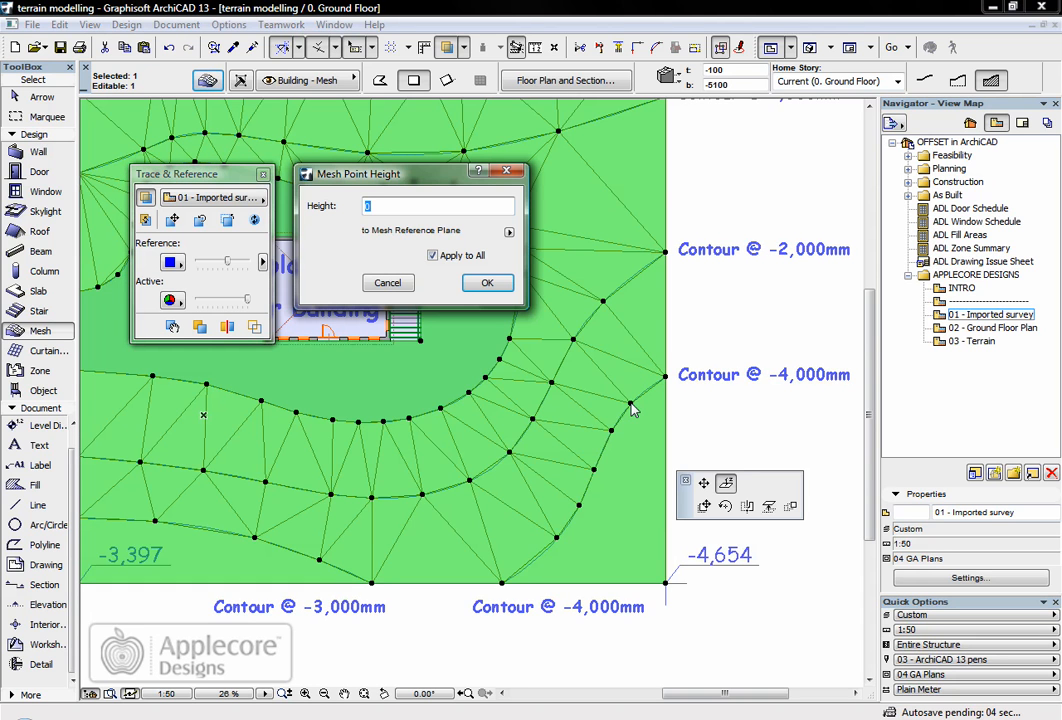
pyautogui.write('-4000')
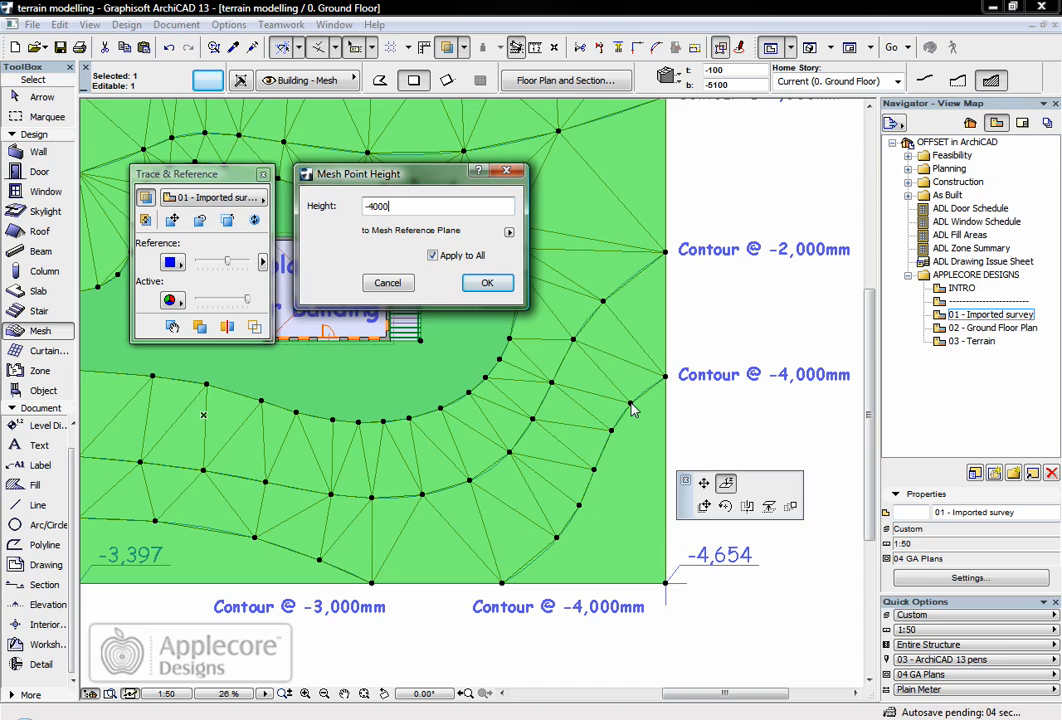
pyautogui.click(487, 282)
pyautogui.write('-3')
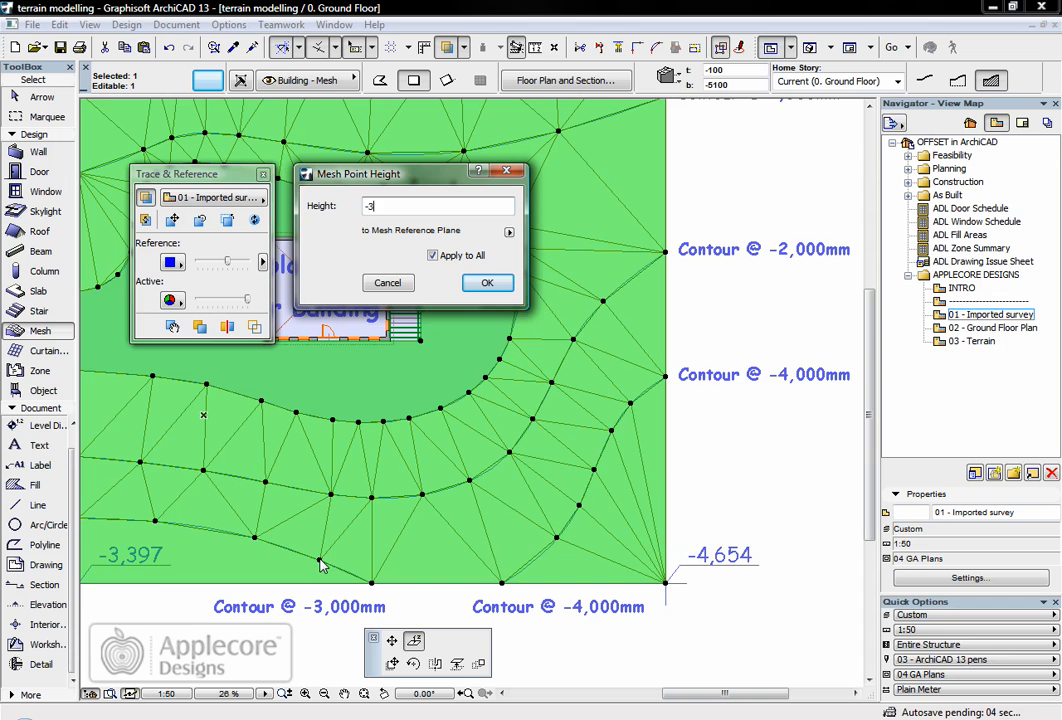
pyautogui.click(487, 282)
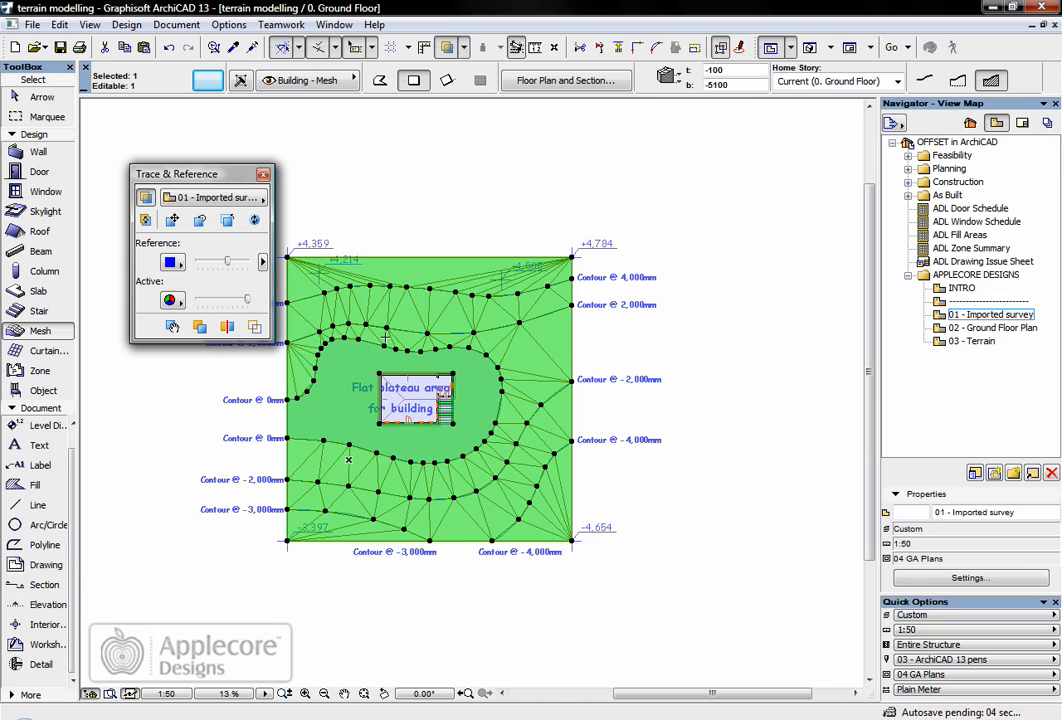
pyautogui.moveTo(484, 338)
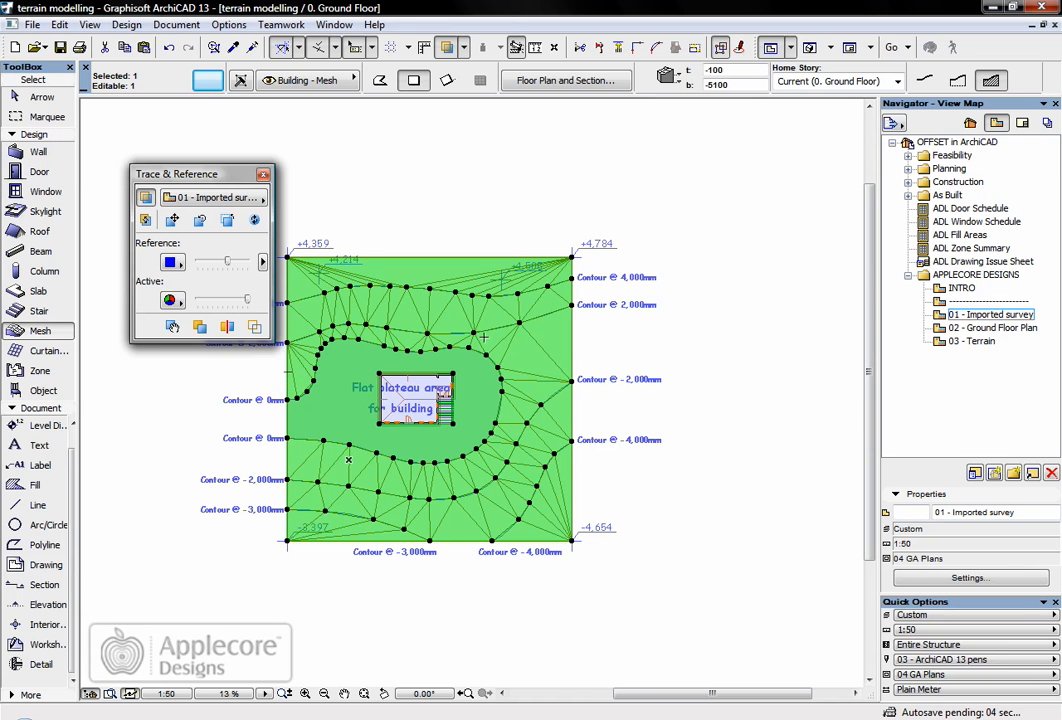
pyautogui.moveTo(491, 315)
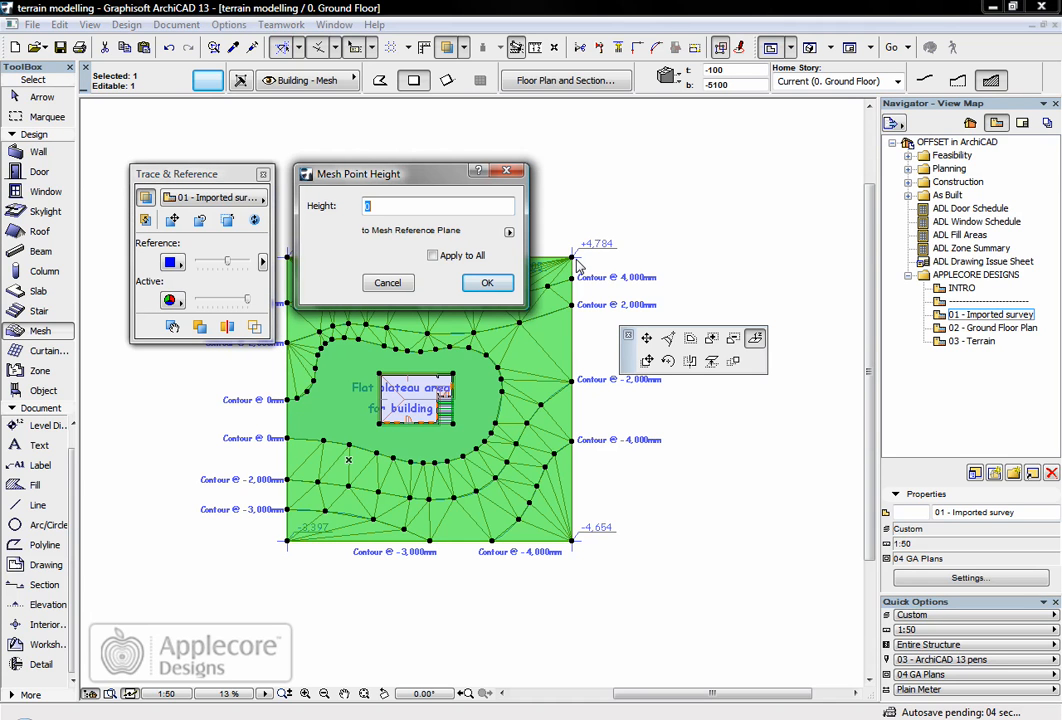
# Step: Give each mesh corner its surveyed spot height, starting with +4,784 top-right
pyautogui.write('4784')
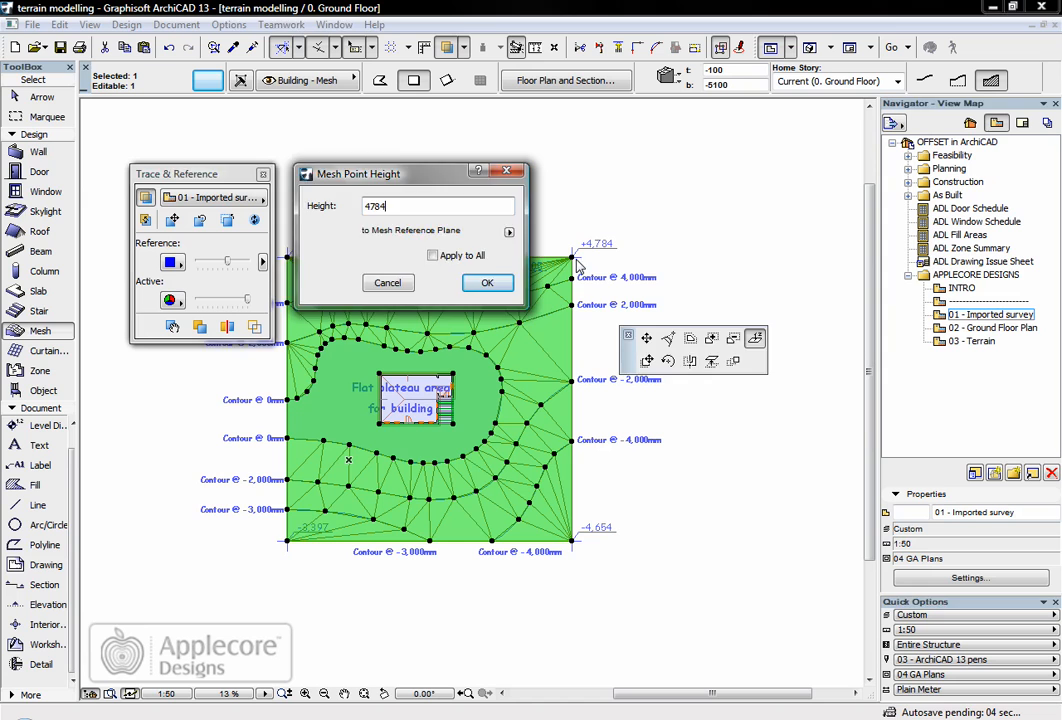
pyautogui.click(487, 282)
pyautogui.write('43')
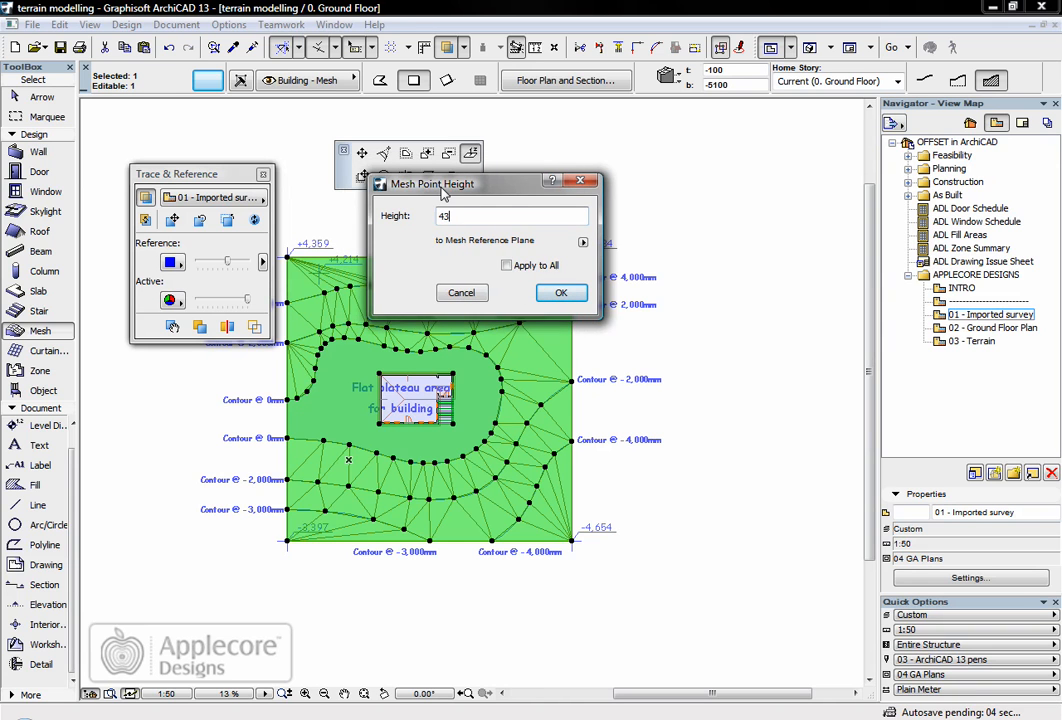
pyautogui.click(561, 292)
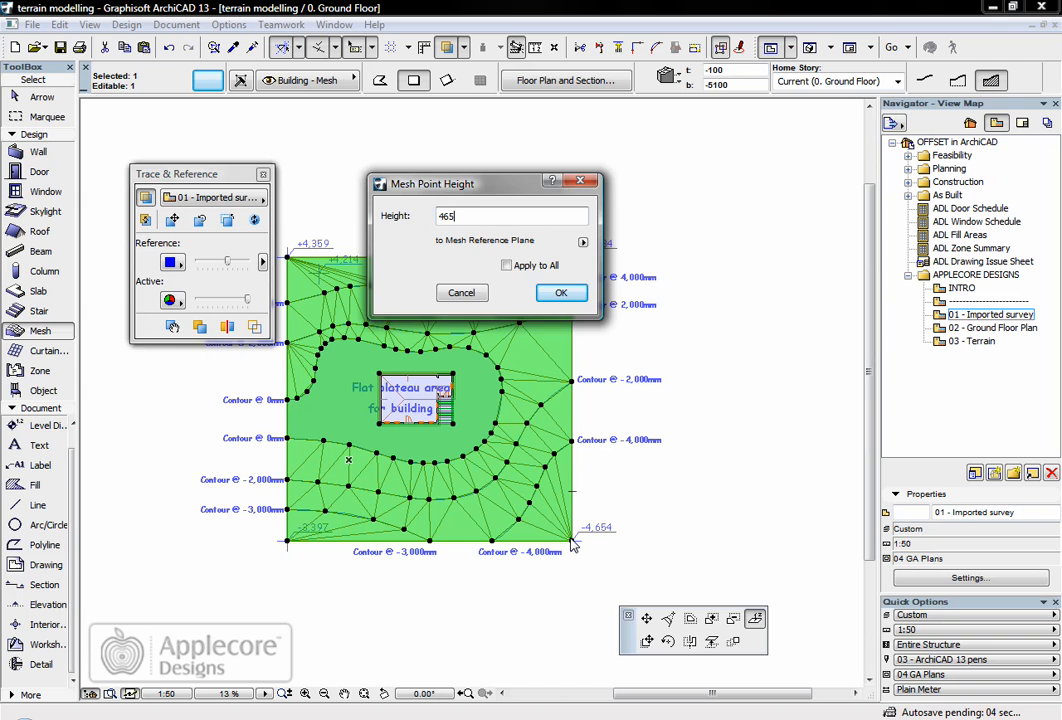
pyautogui.click(561, 292)
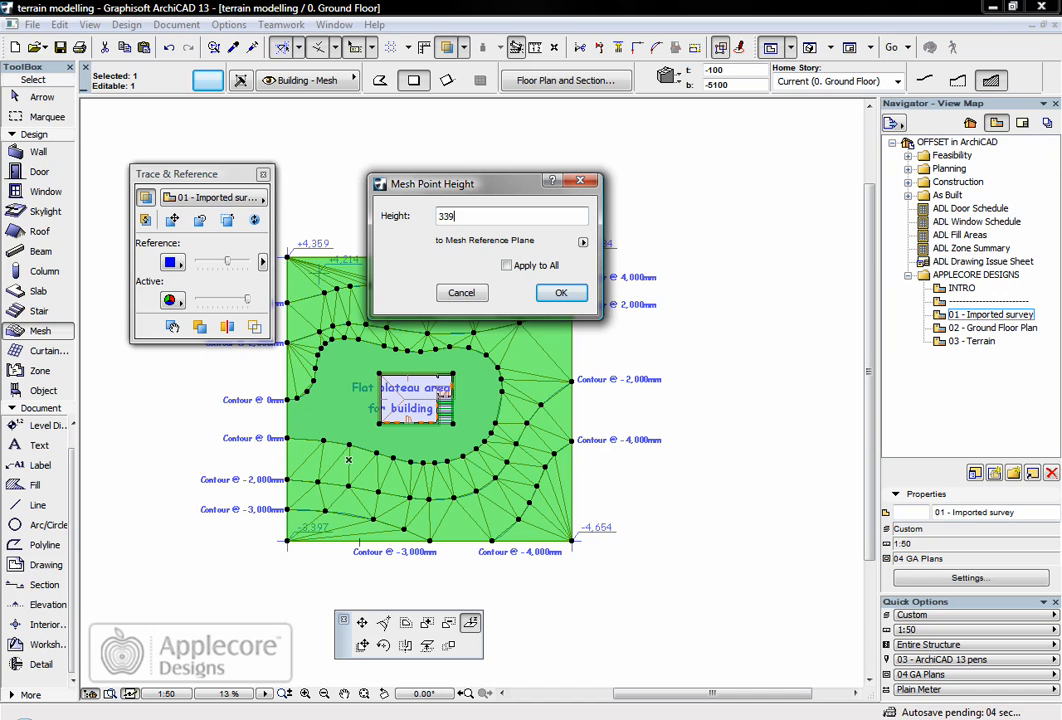
pyautogui.write('7')
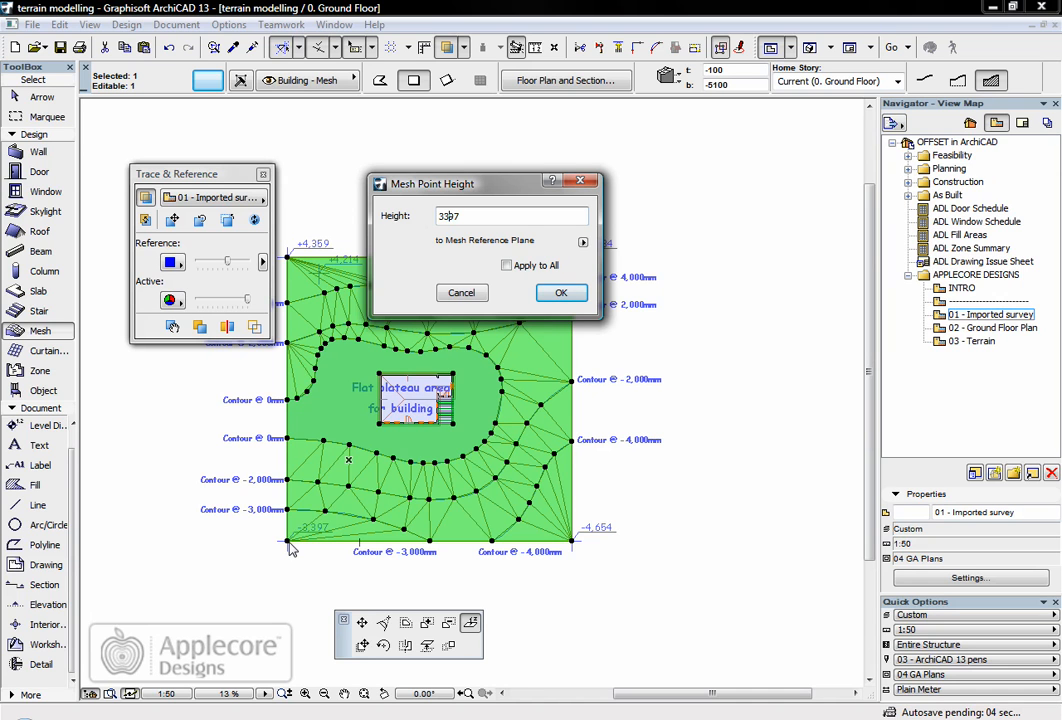
pyautogui.click(561, 292)
pyautogui.write('4654')
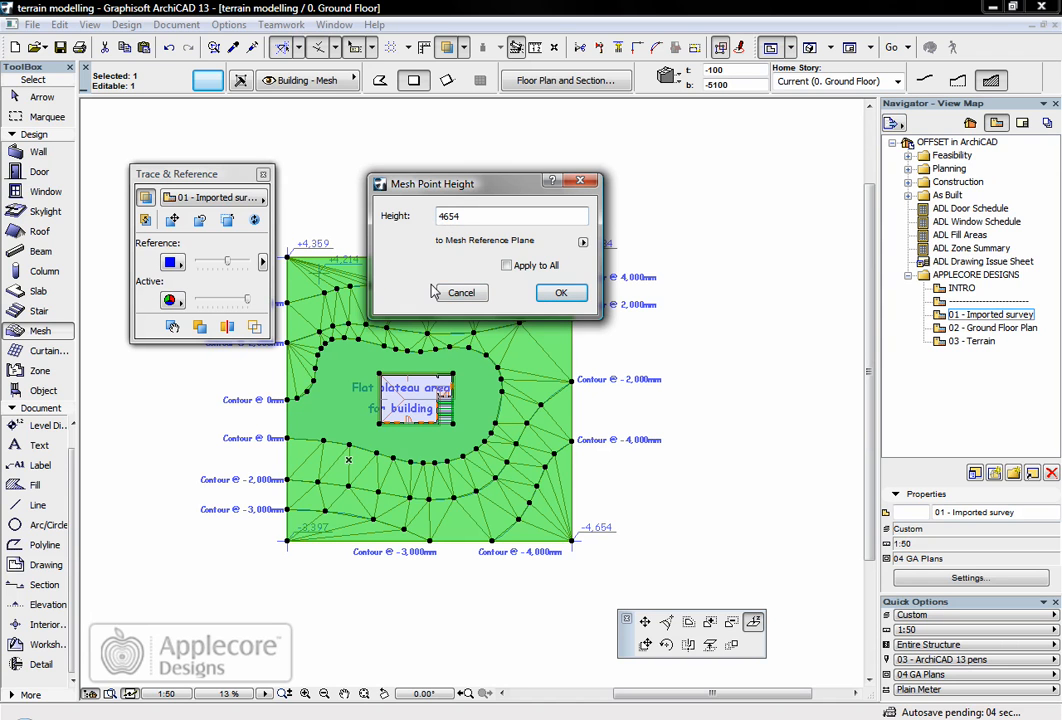
pyautogui.click(561, 292)
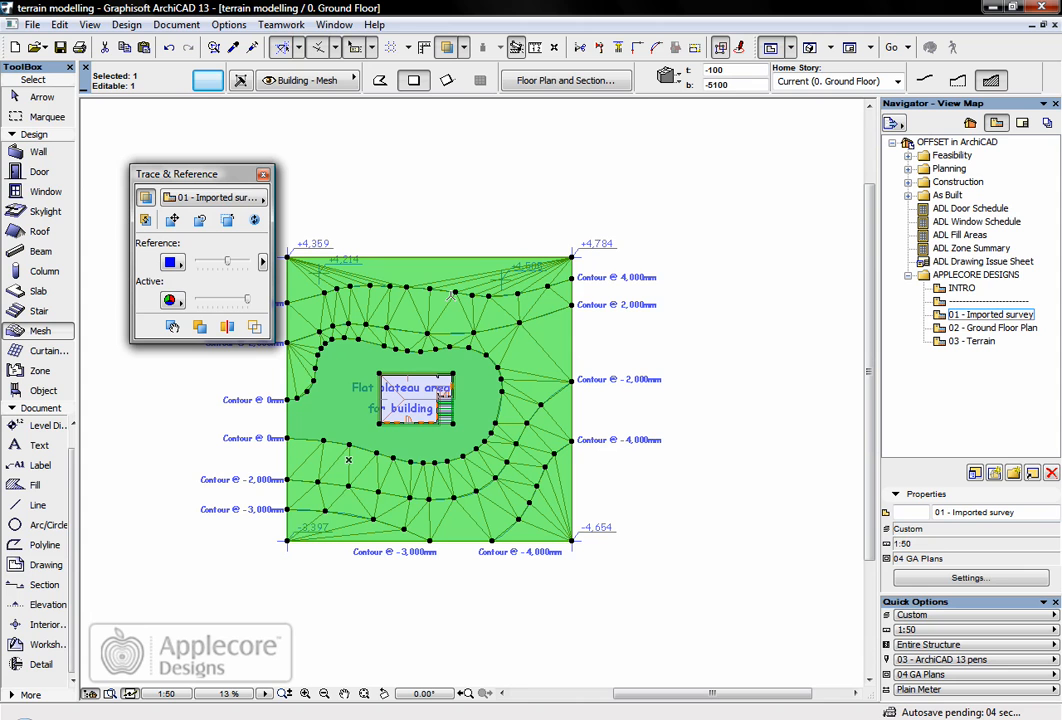
pyautogui.moveTo(468, 275)
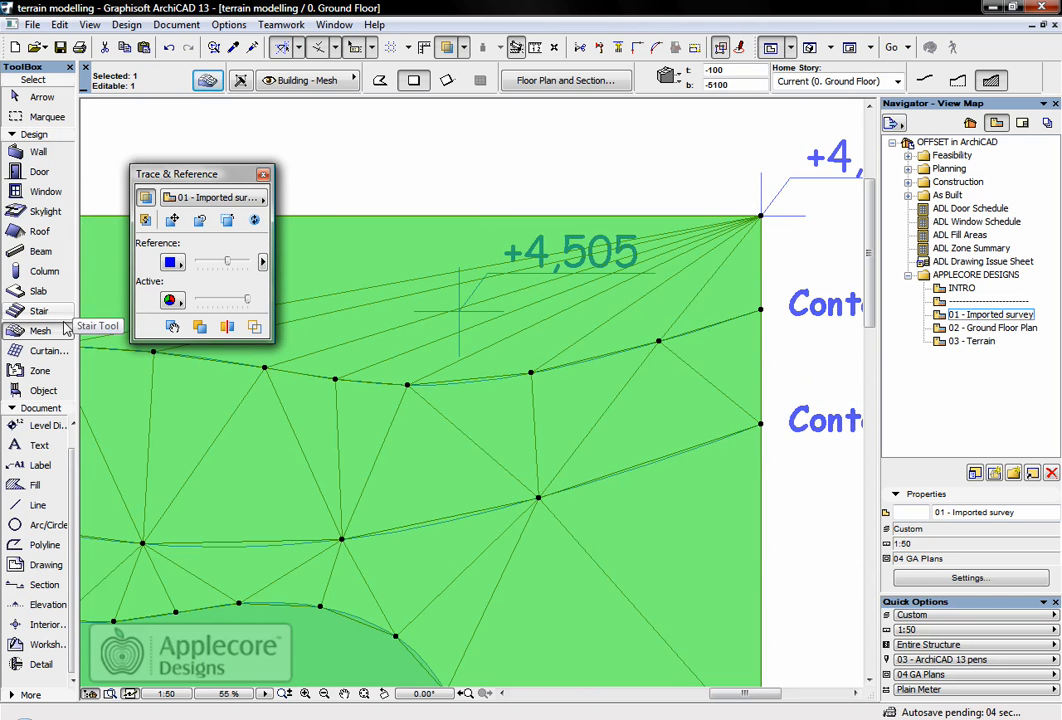
pyautogui.moveTo(42, 330)
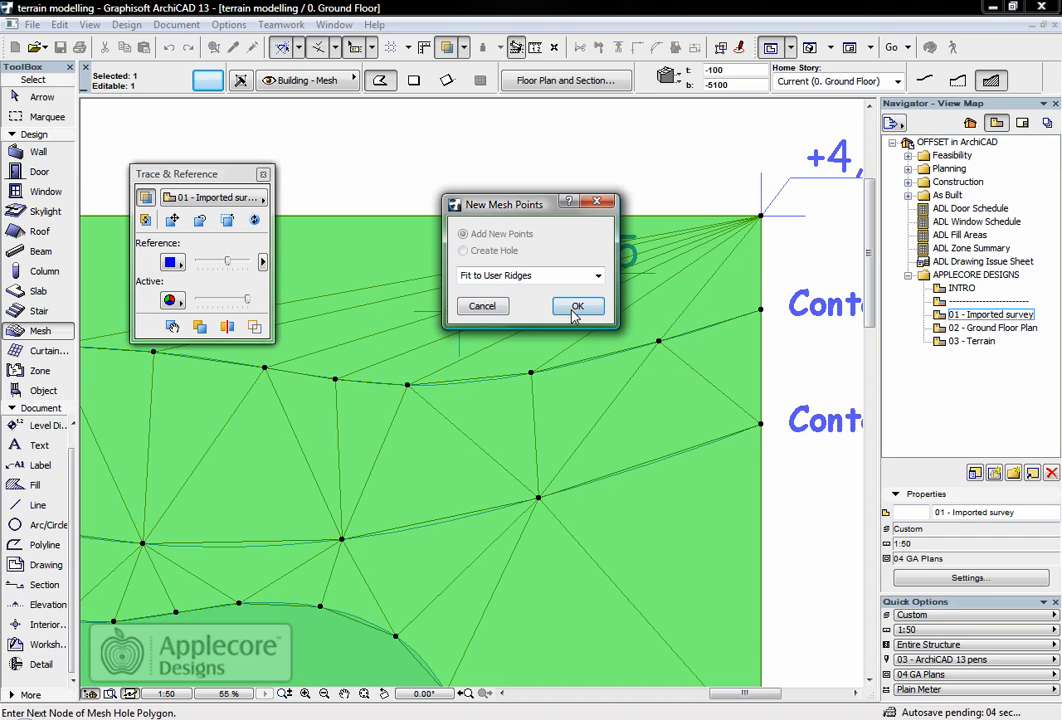
# Step: Add points at the +4,505 and +4,214 spots, entering height 450 for the first
pyautogui.click(577, 306)
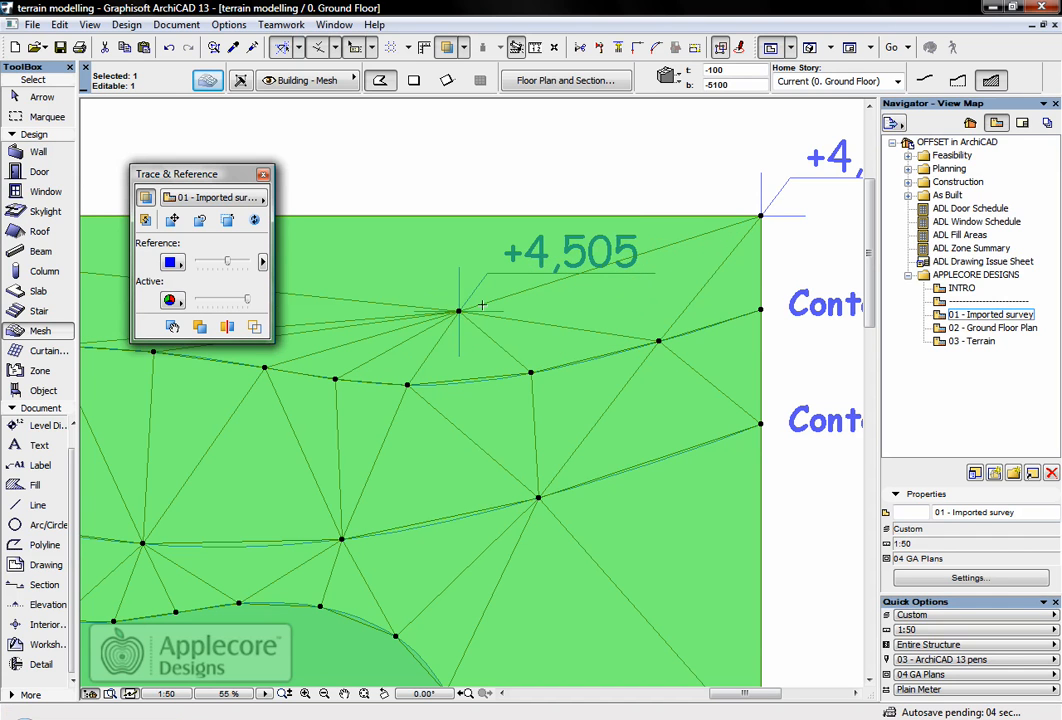
pyautogui.doubleClick(458, 310)
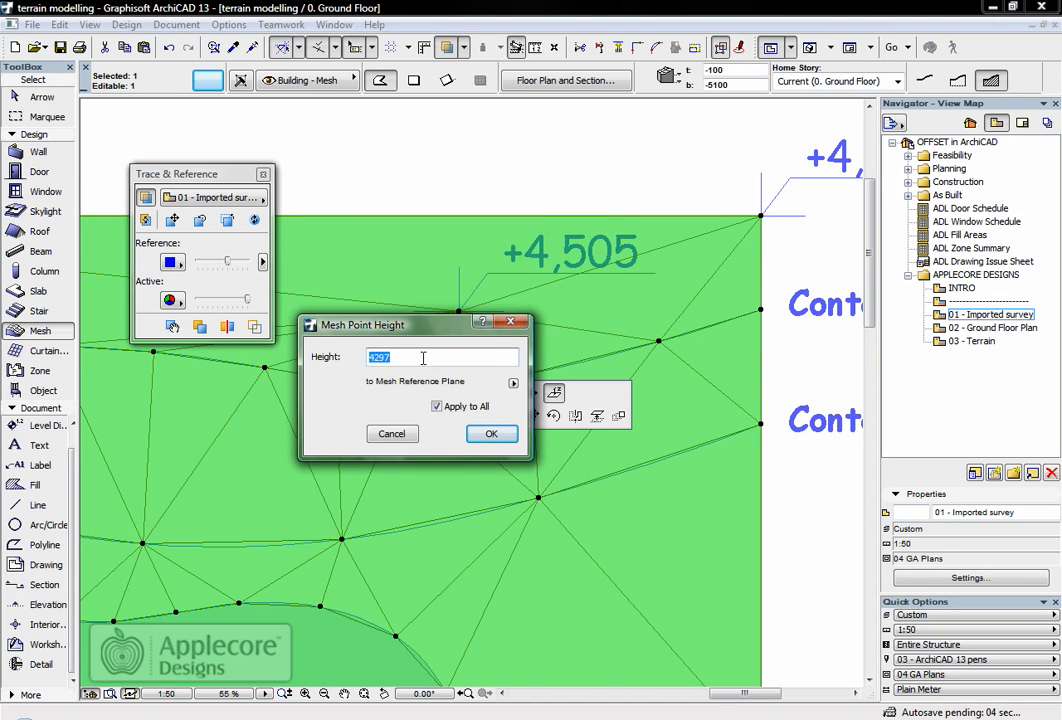
pyautogui.write('450')
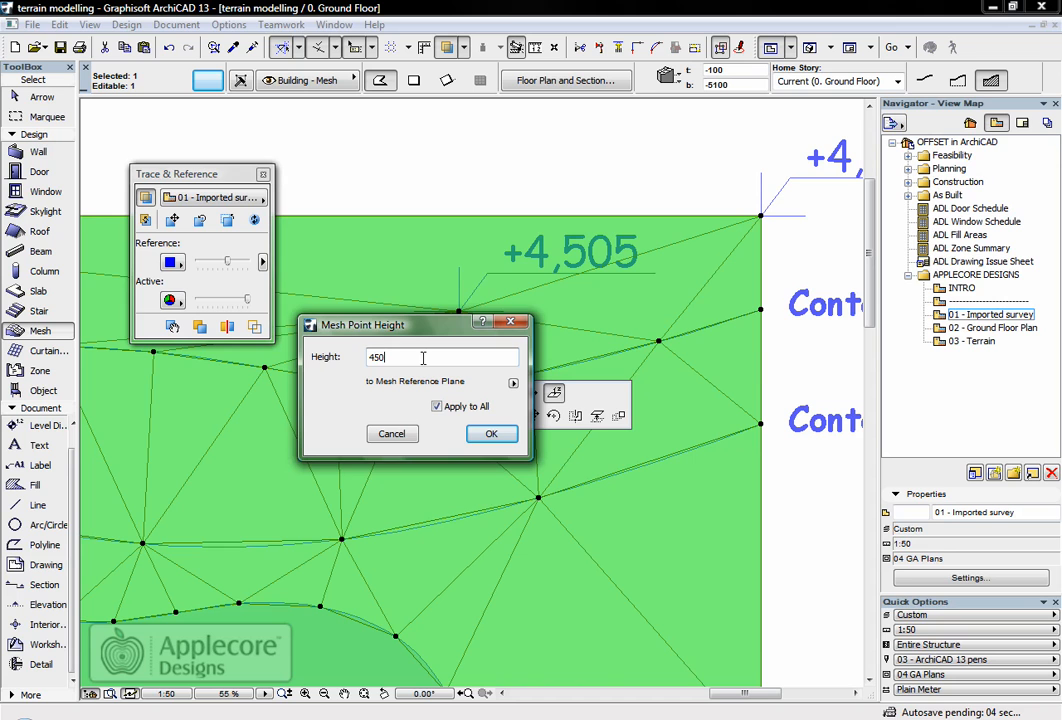
pyautogui.click(491, 433)
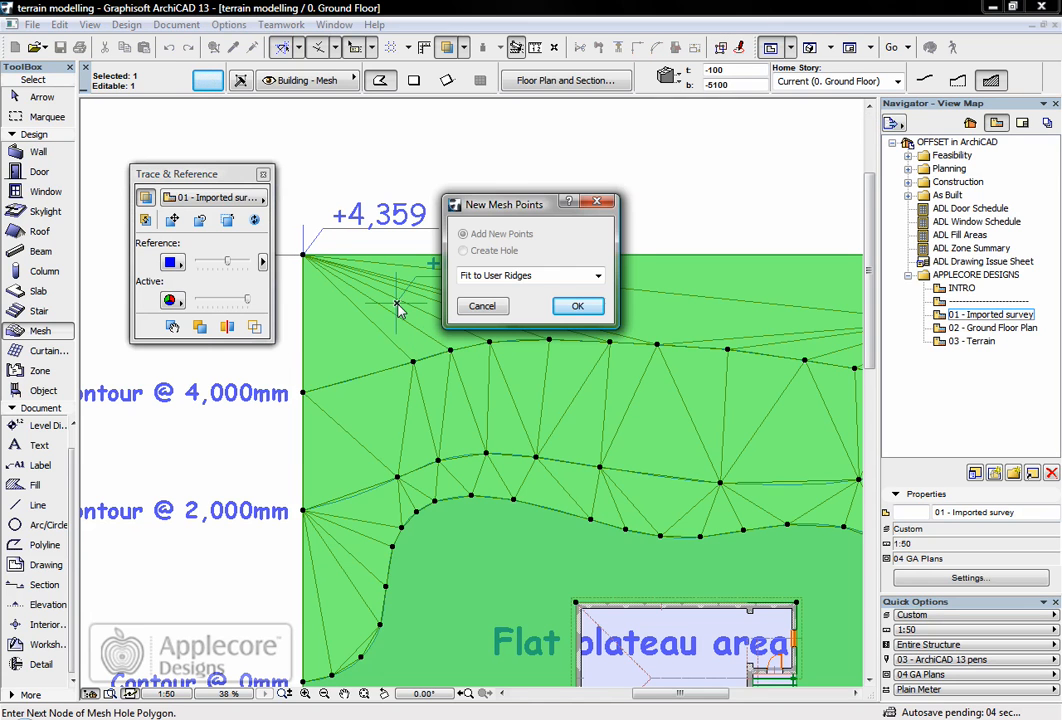
pyautogui.click(577, 305)
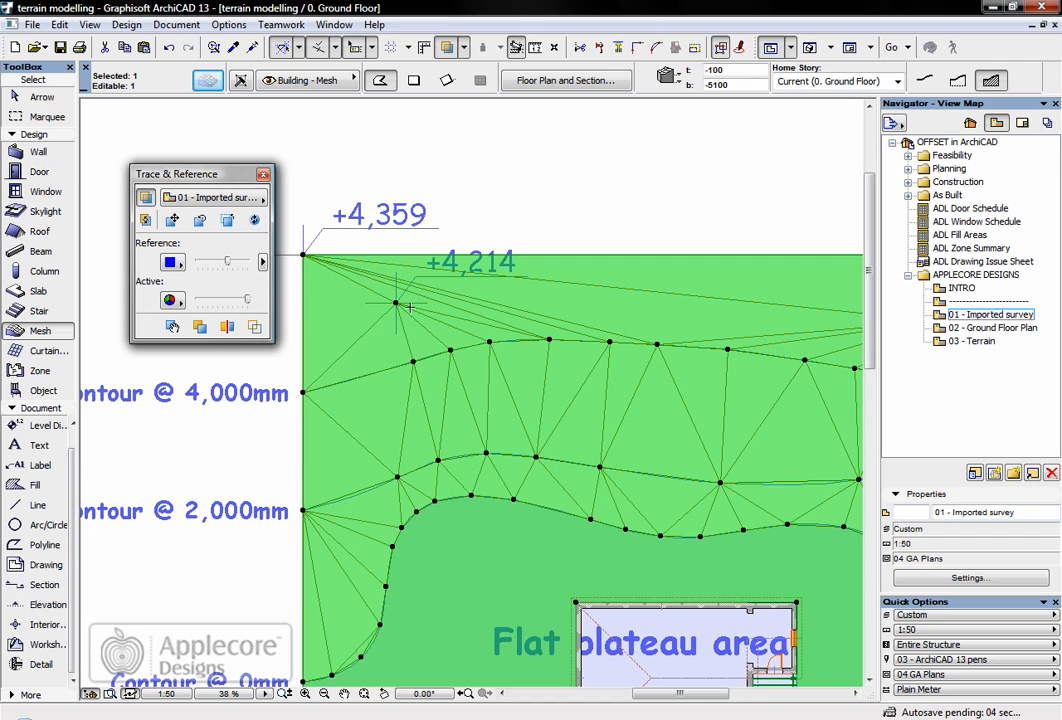
pyautogui.doubleClick(396, 305)
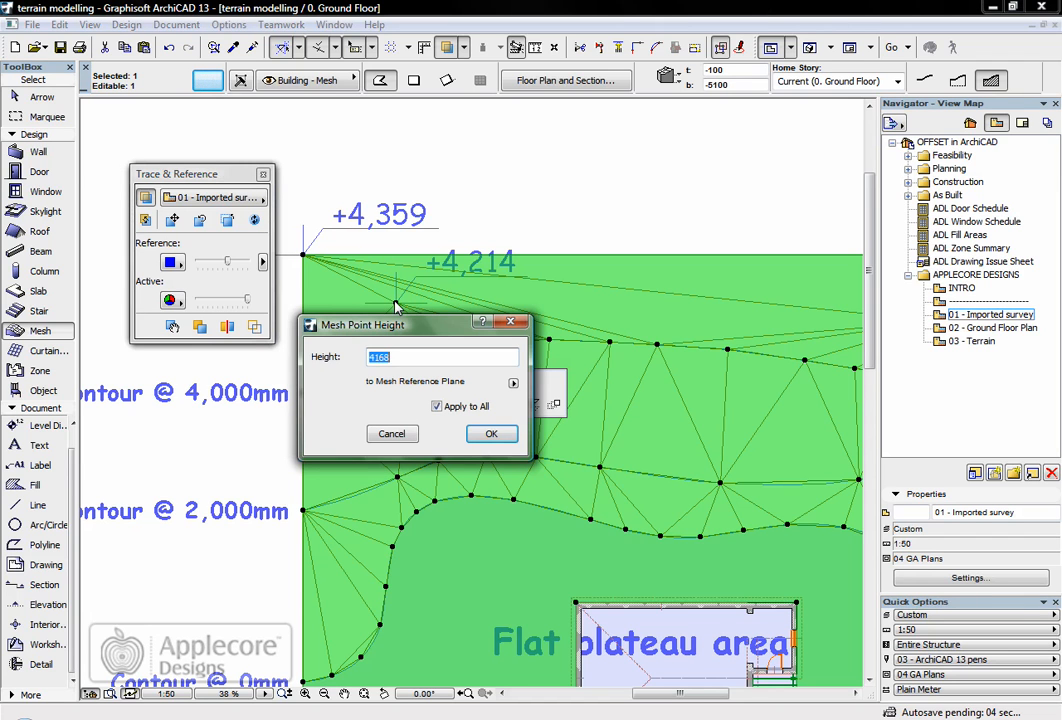
pyautogui.click(491, 433)
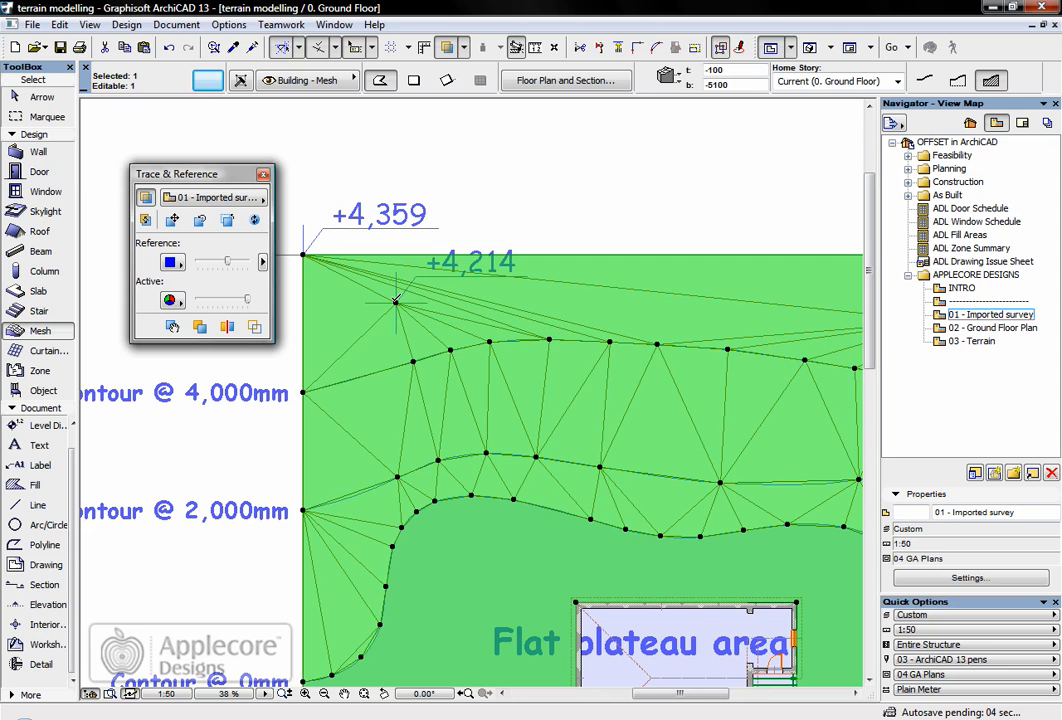